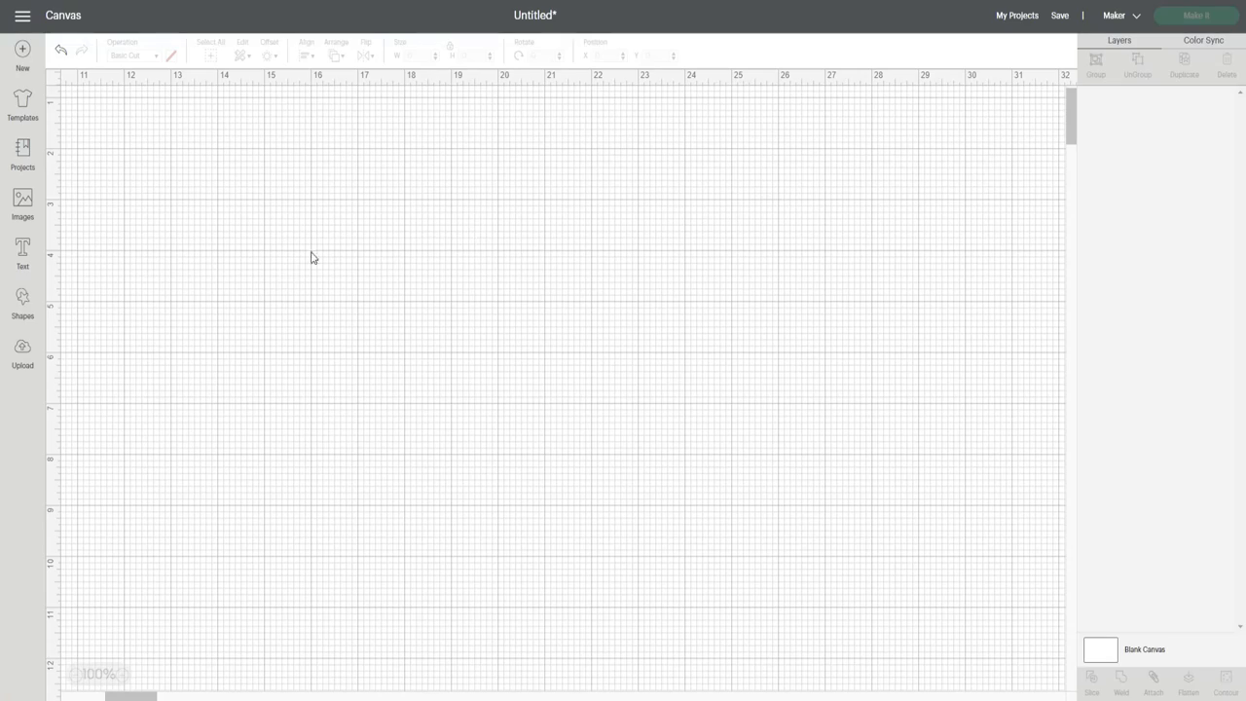
Step: Add the Treats for Santa image from Recent Uploads to the canvas
{"action": "left_click", "coordinate": [21, 350]}
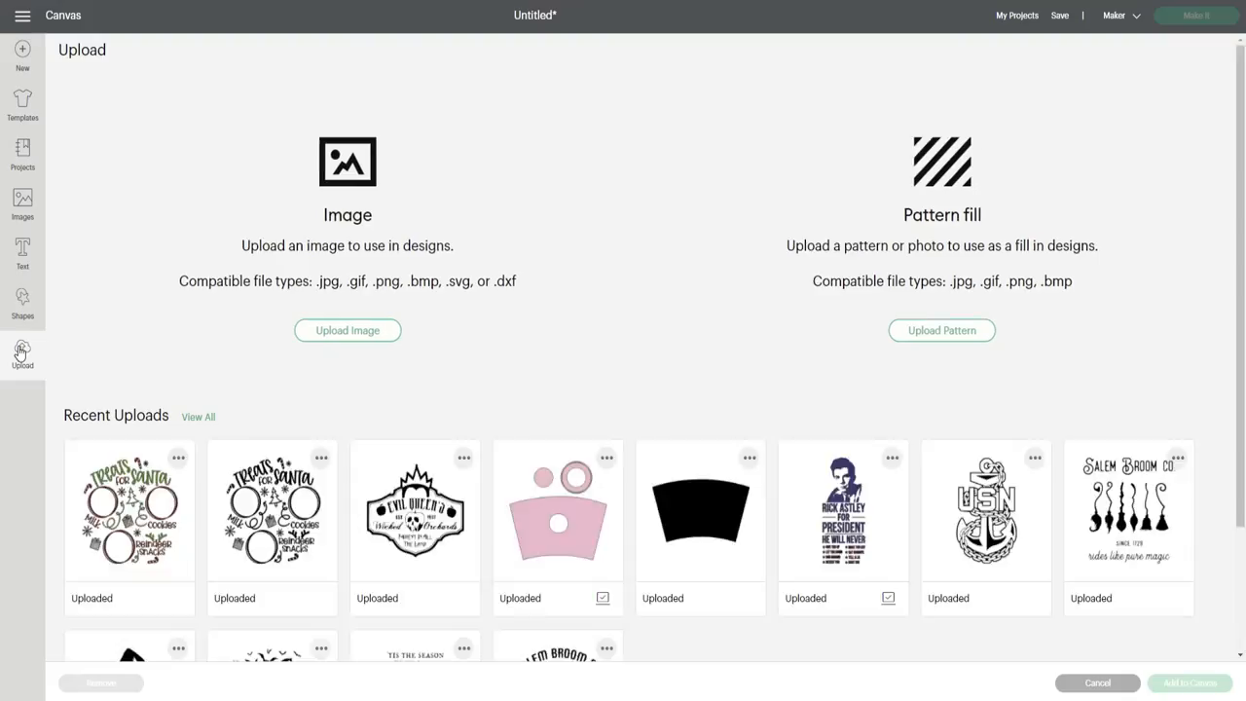
{"action": "left_click", "coordinate": [273, 510]}
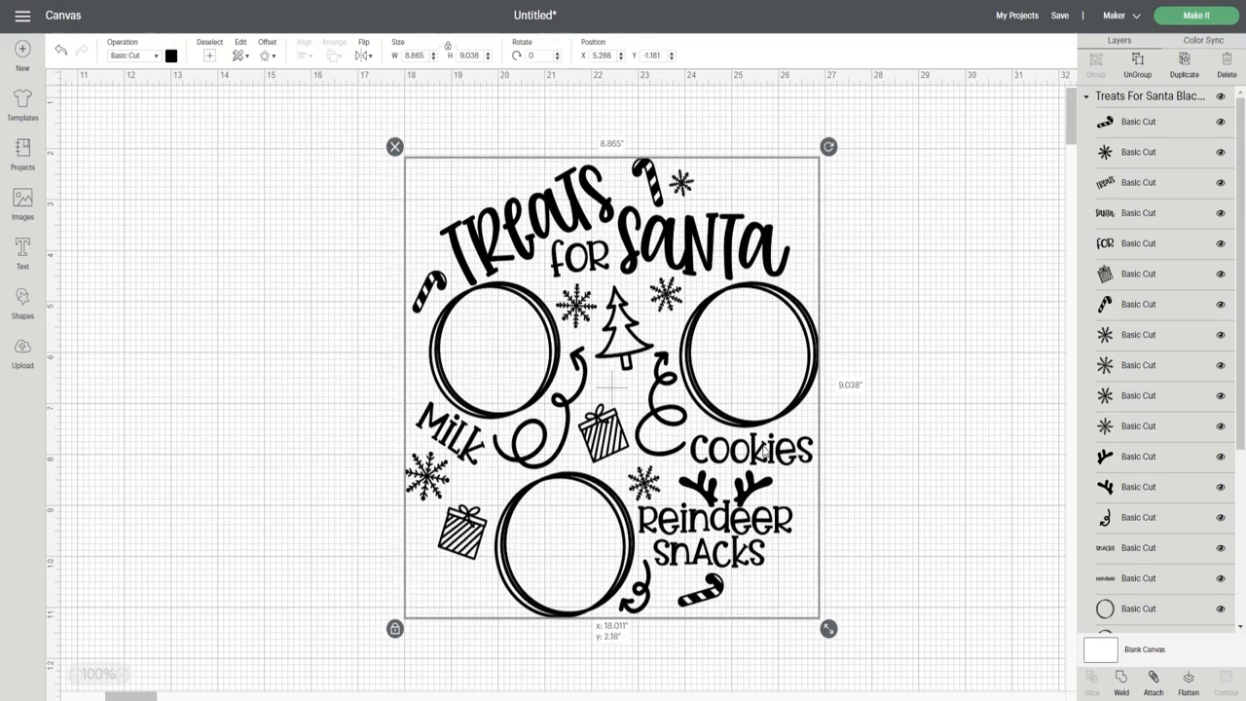
Step: Ungroup the design into individual layers, undoing a test move of the SANTA word
{"action": "left_click_drag", "start_coordinate": [619, 380], "coordinate": [584, 366]}
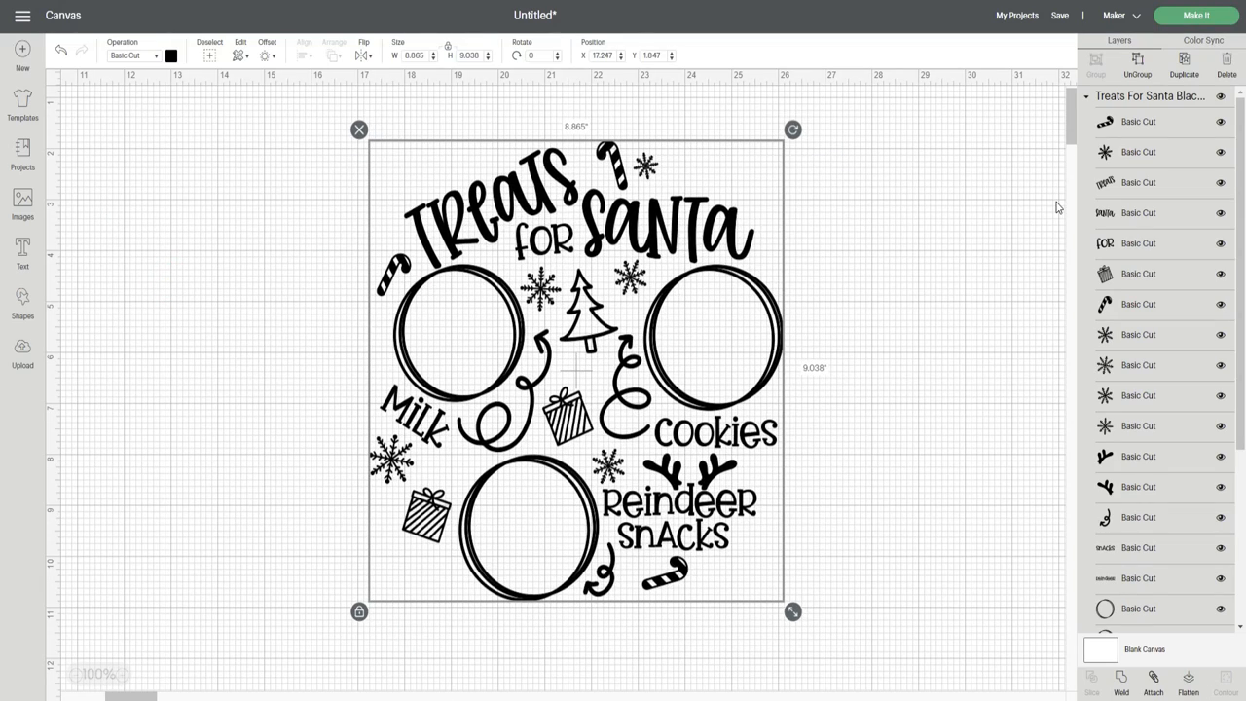
{"action": "left_click", "coordinate": [1138, 62]}
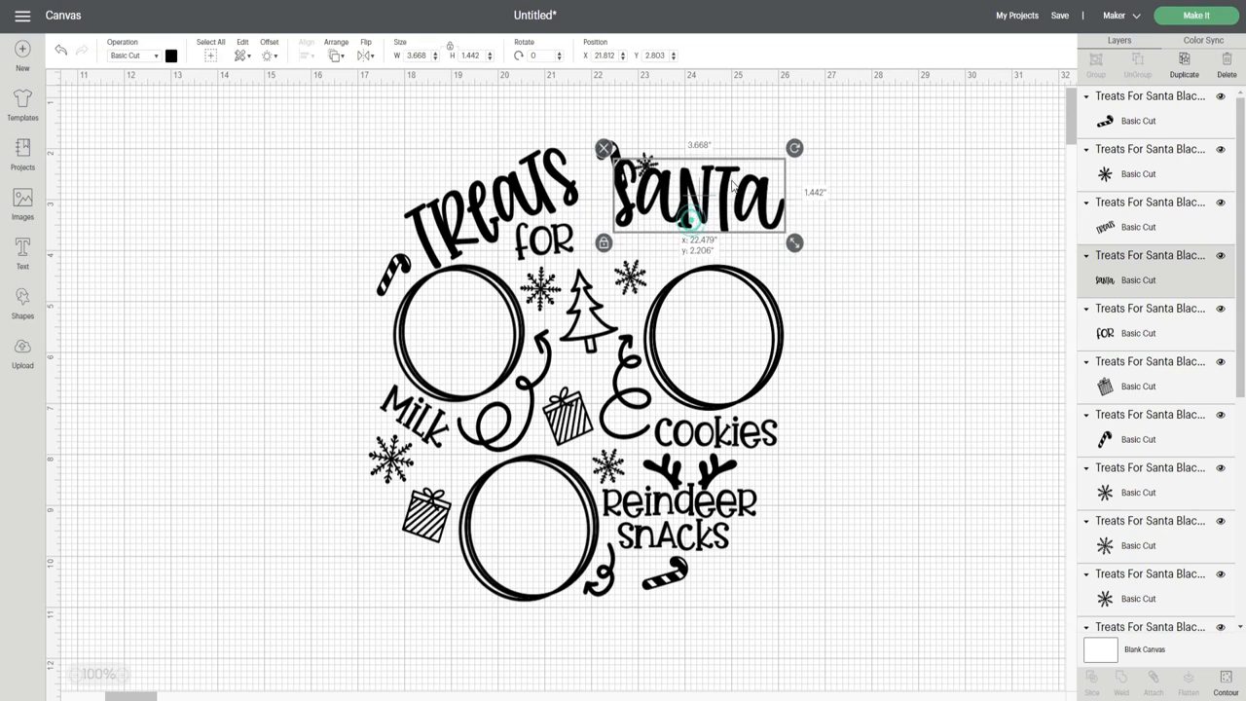
{"action": "left_click_drag", "start_coordinate": [697, 192], "coordinate": [750, 199]}
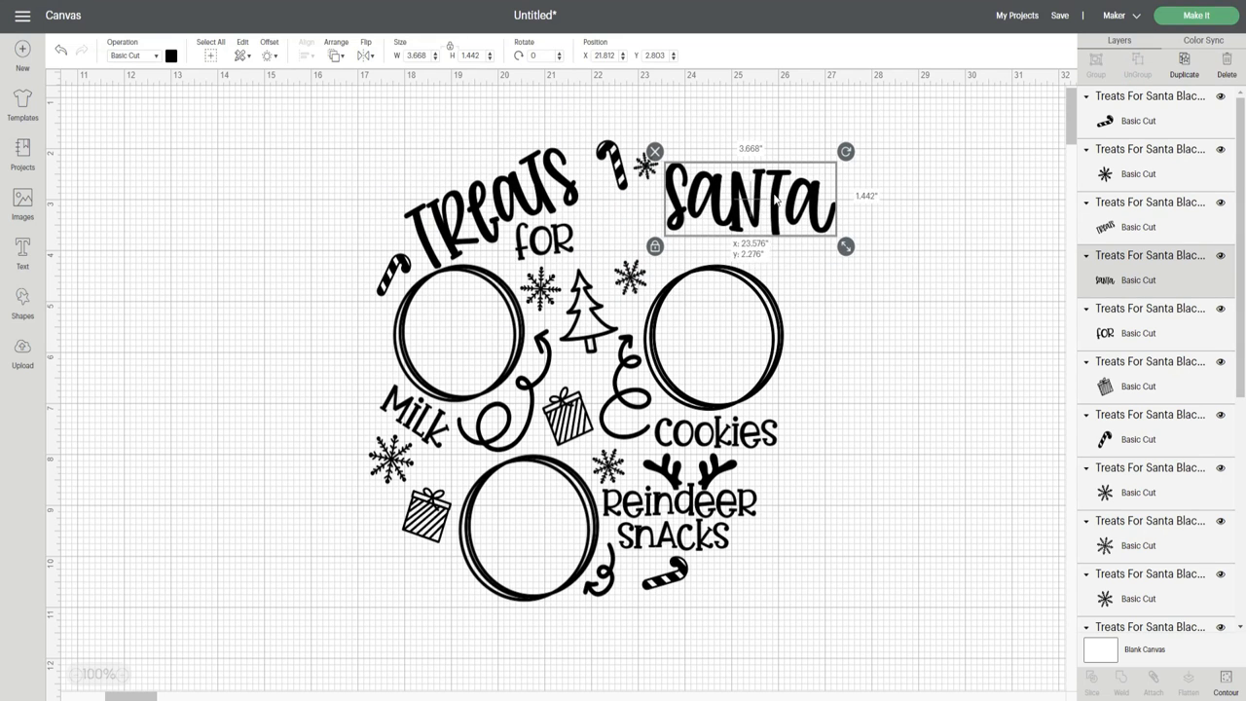
{"action": "left_click", "coordinate": [60, 51]}
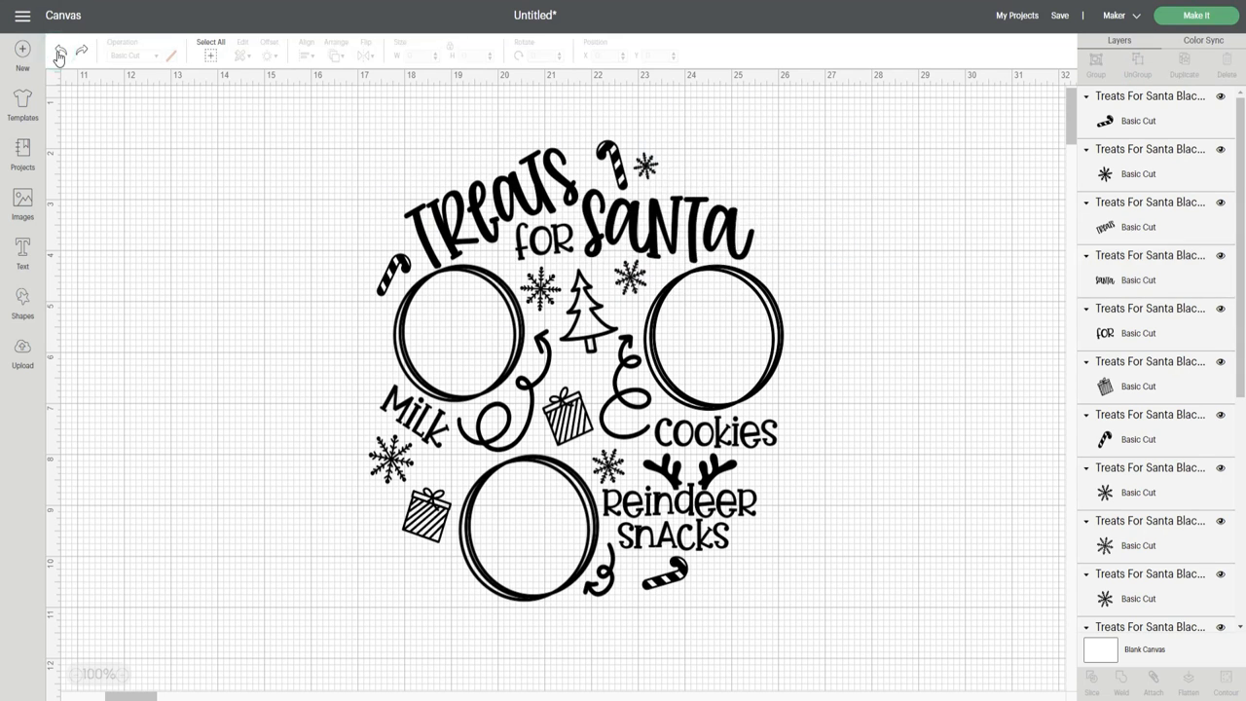
{"action": "mouse_move", "coordinate": [148, 54]}
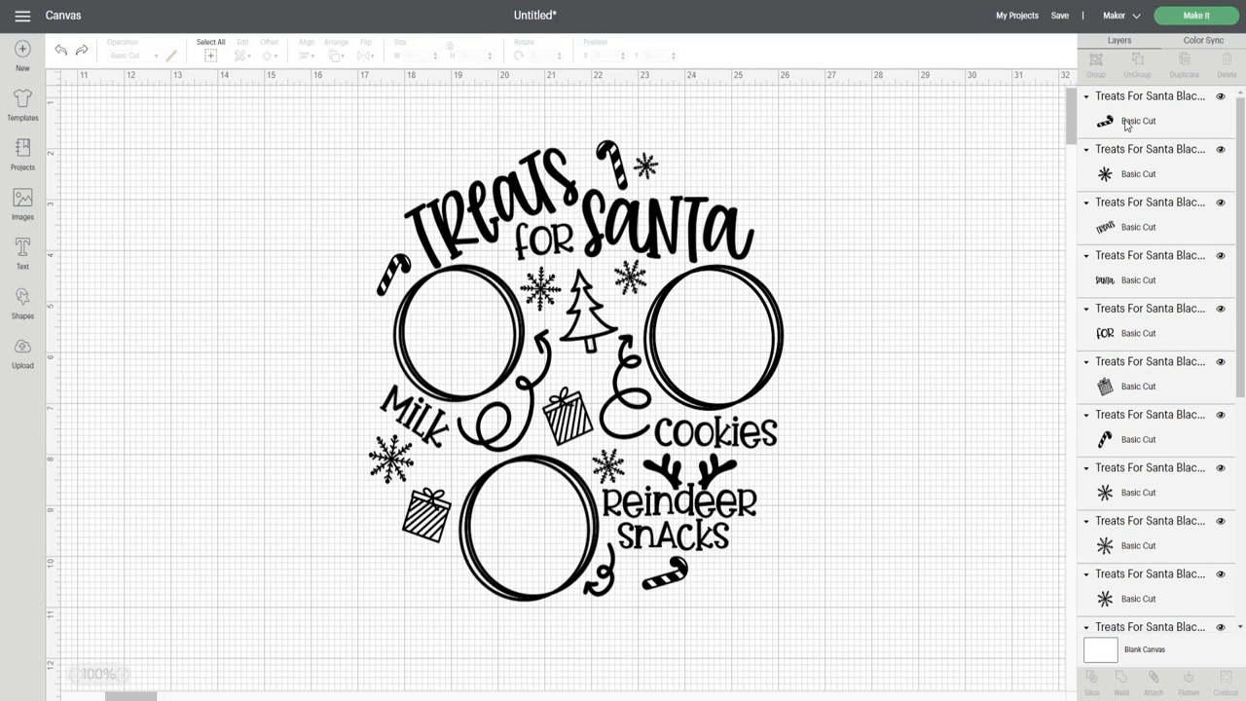
Step: Colour the SANTA word, candy canes and gifts red and weld them into one layer
{"action": "left_click", "coordinate": [1120, 280]}
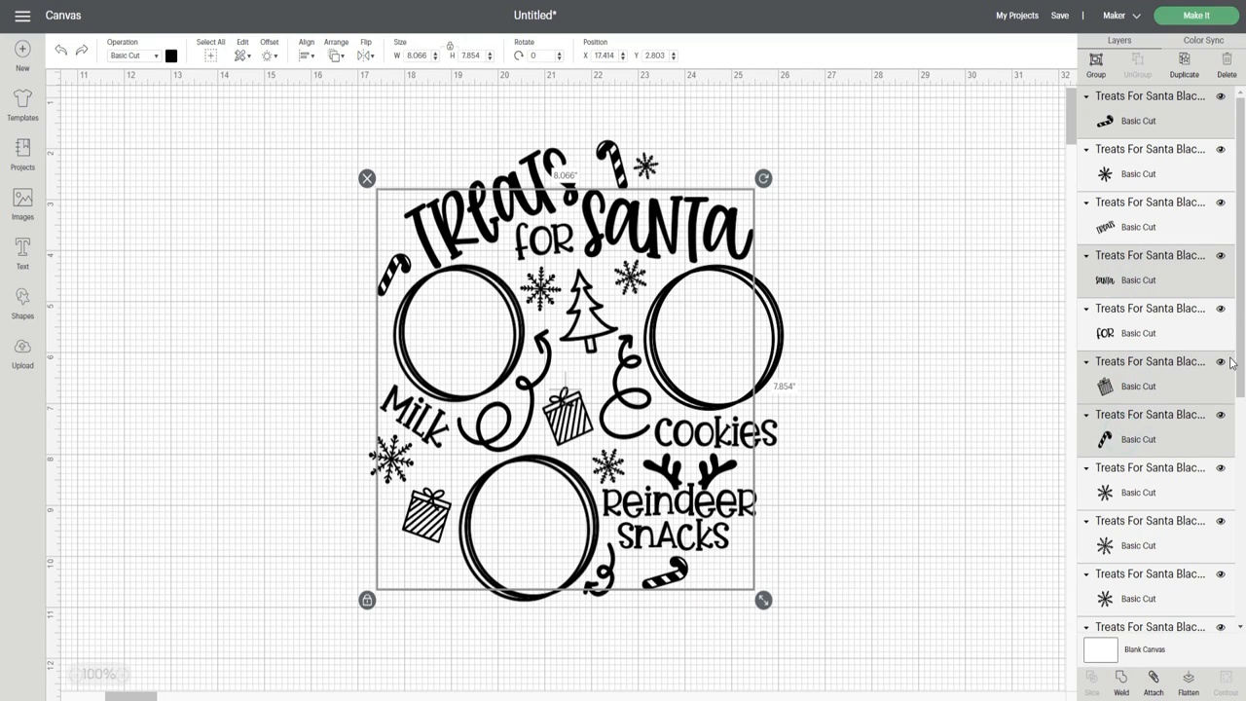
{"action": "scroll", "scroll_direction": "down", "scroll_amount": 3}
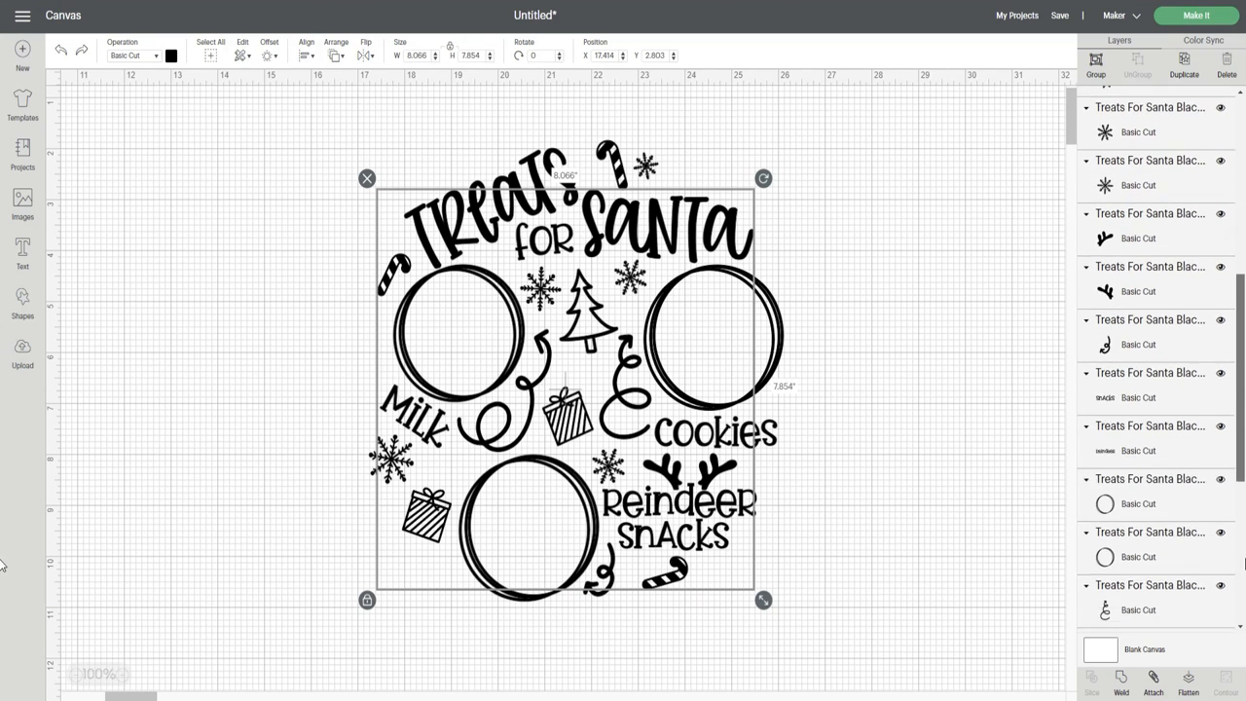
{"action": "scroll", "scroll_direction": "down", "scroll_amount": 3}
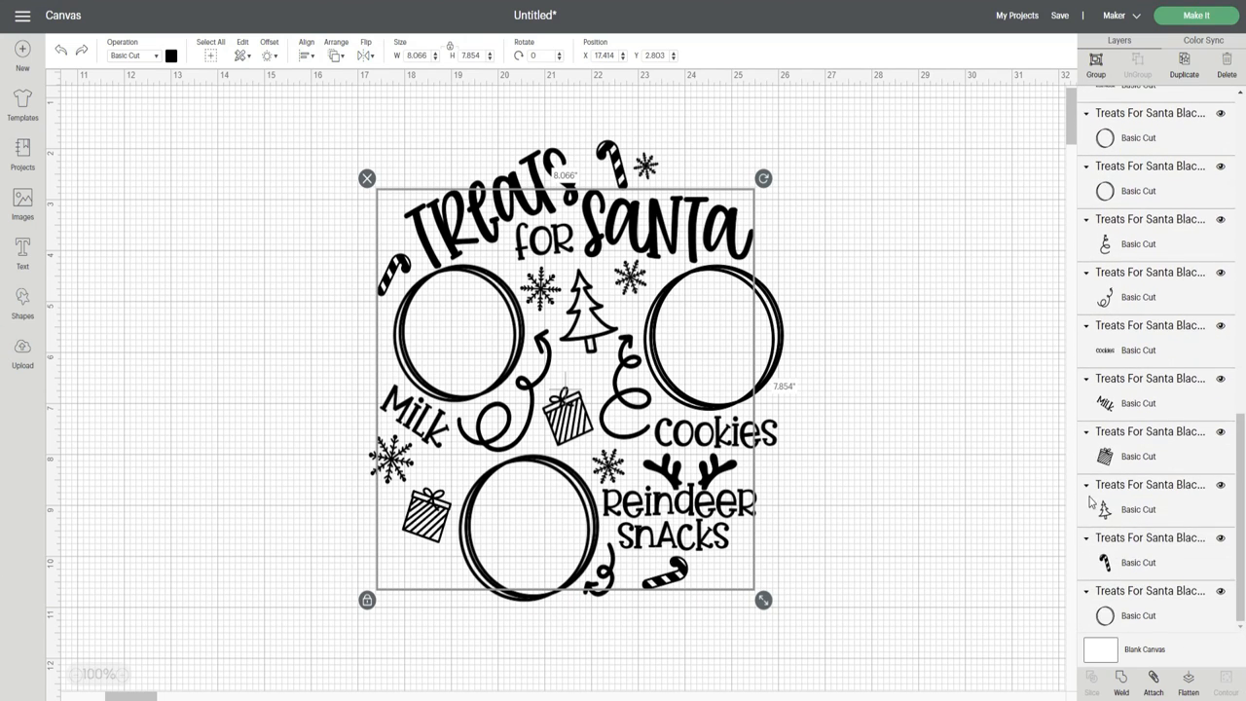
{"action": "scroll", "scroll_direction": "up", "scroll_amount": 3}
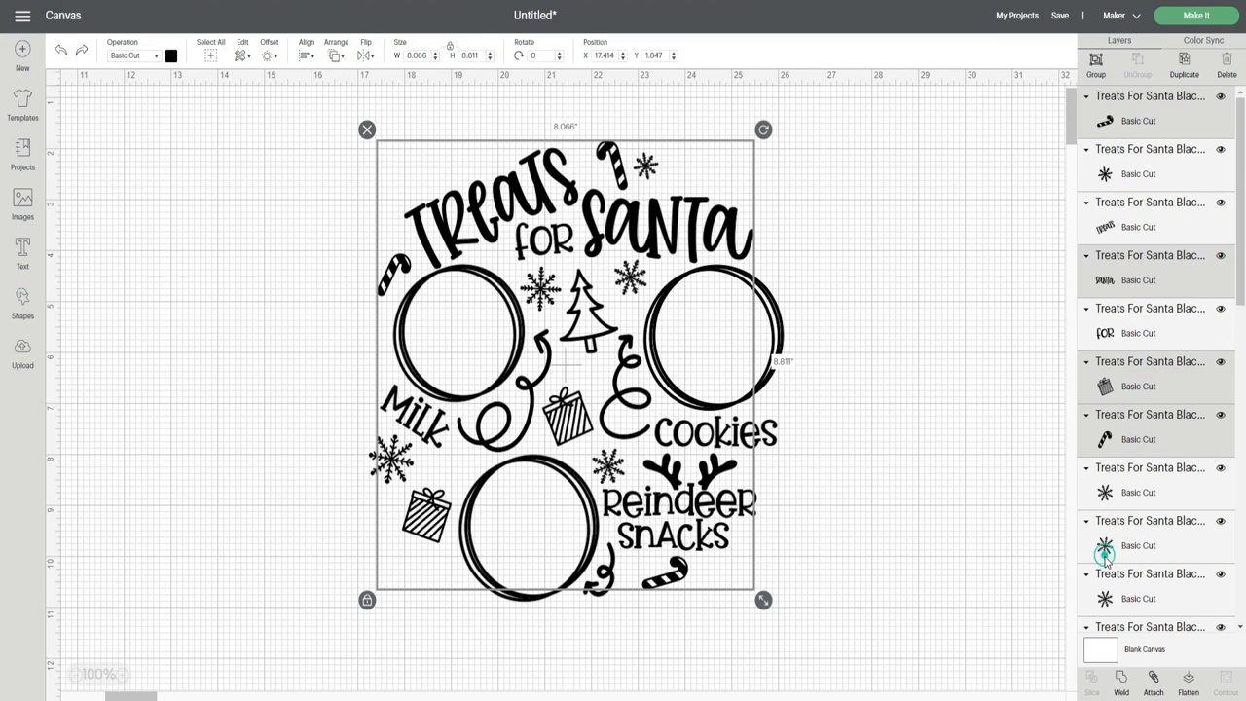
{"action": "left_click", "coordinate": [171, 54]}
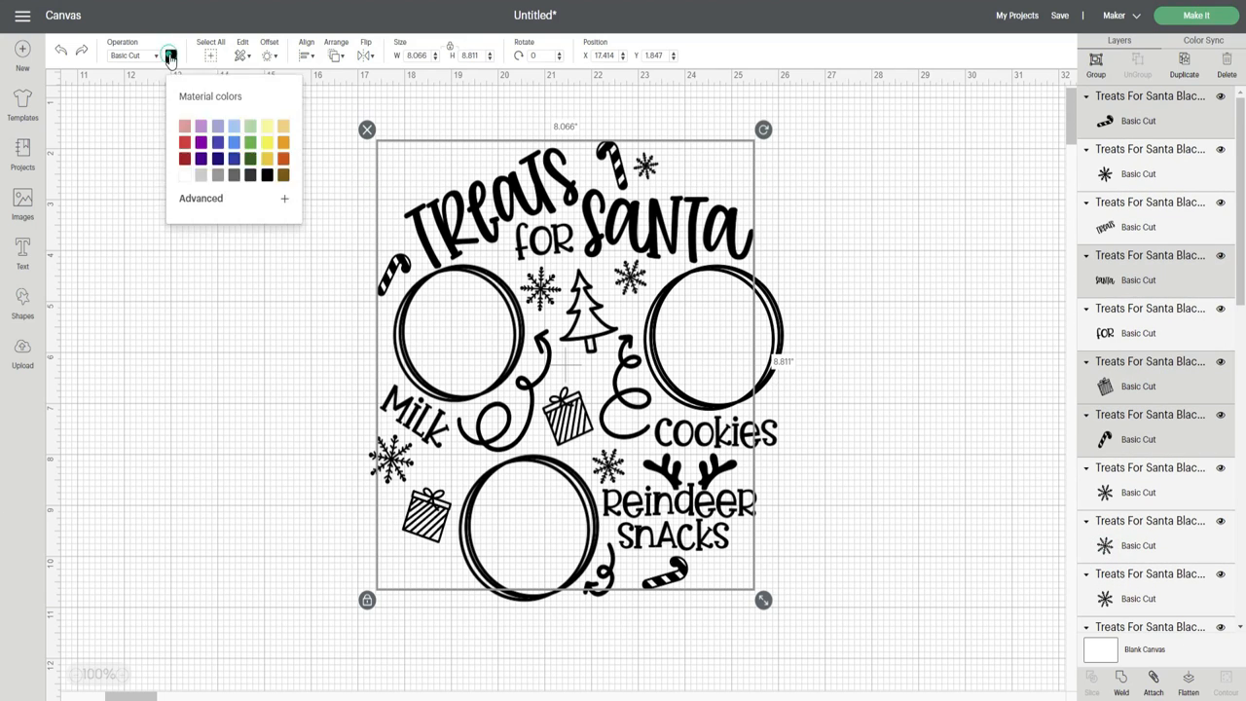
{"action": "left_click", "coordinate": [200, 115]}
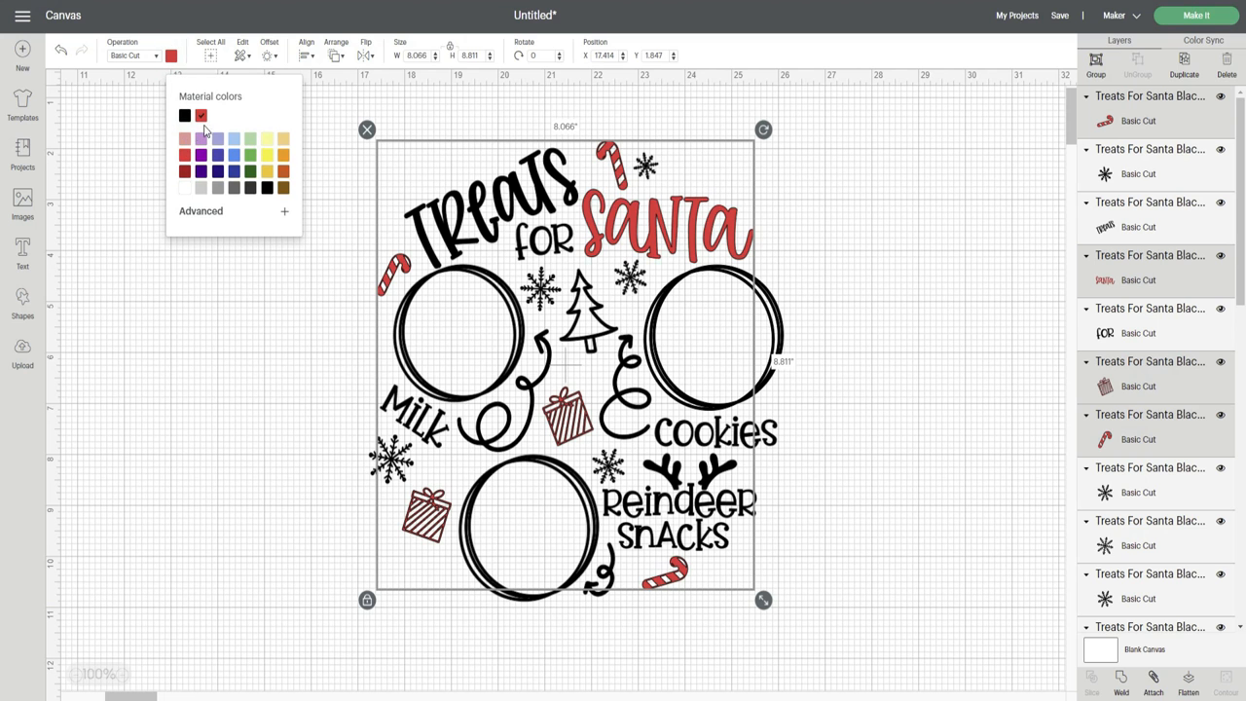
{"action": "left_click", "coordinate": [1122, 682]}
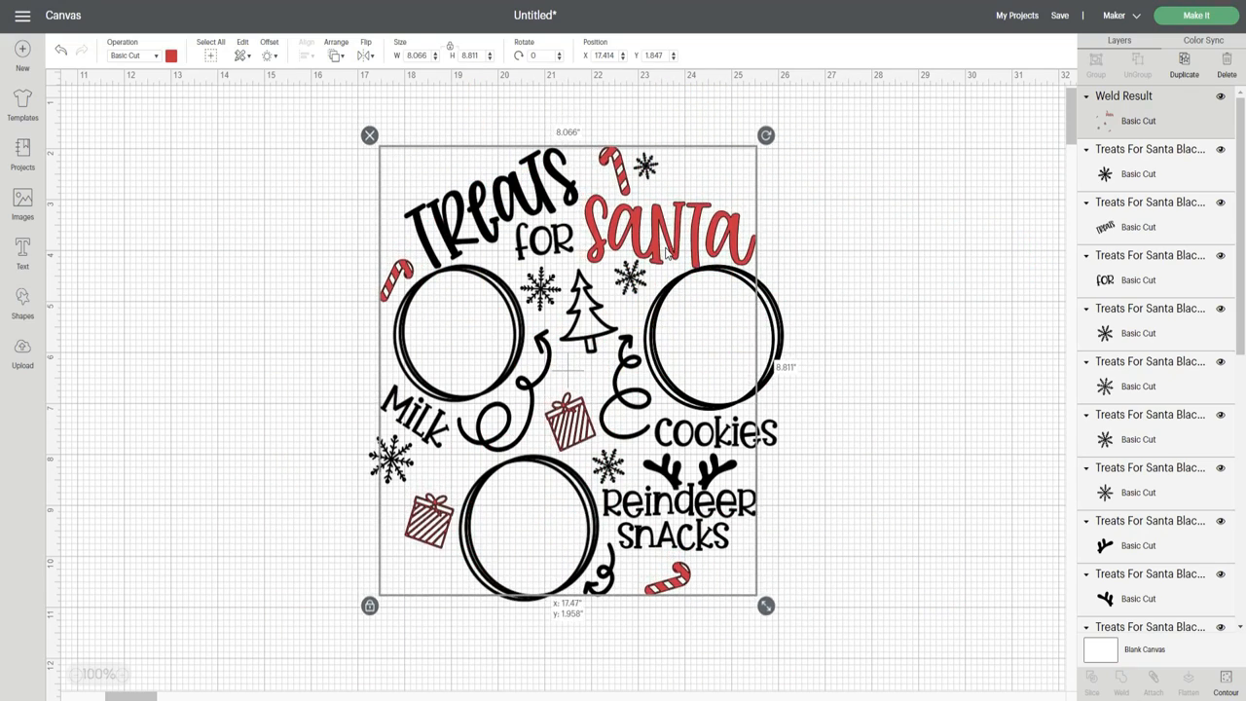
Step: Colour TREATS, for, tree, milk, cookies, antlers and snacks green and weld them together
{"action": "left_click", "coordinate": [1149, 226]}
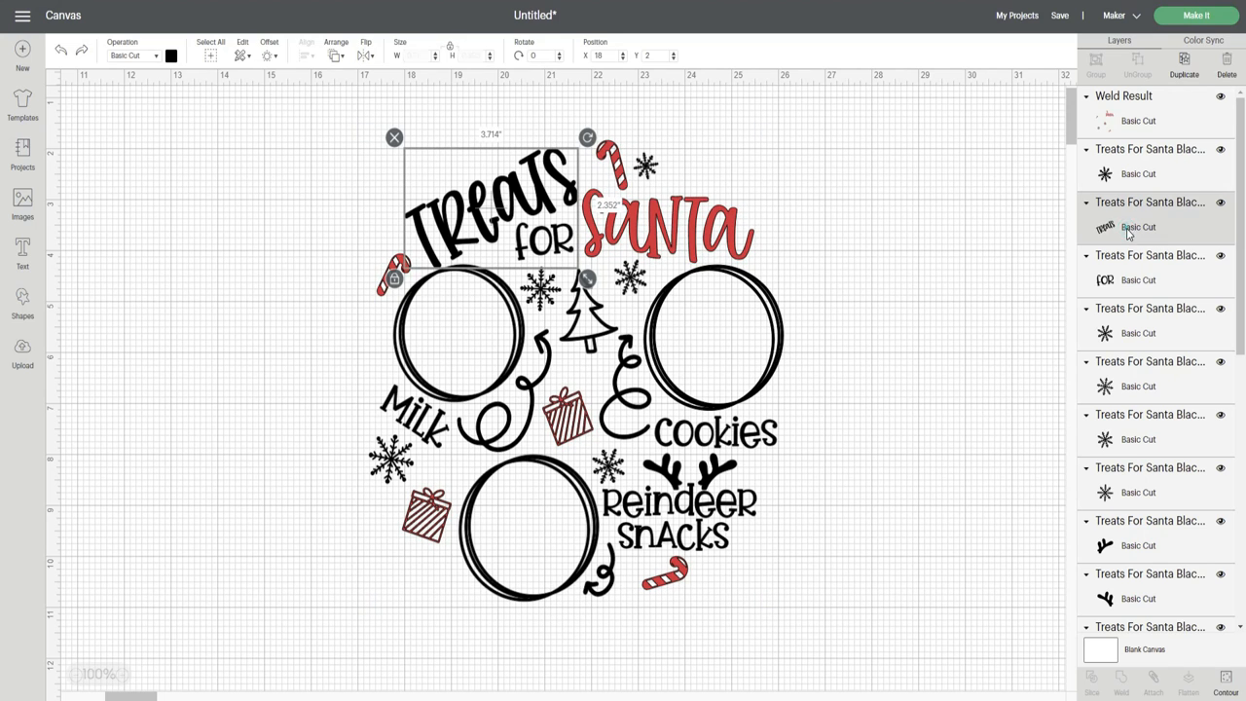
{"action": "scroll", "scroll_direction": "down", "scroll_amount": 3}
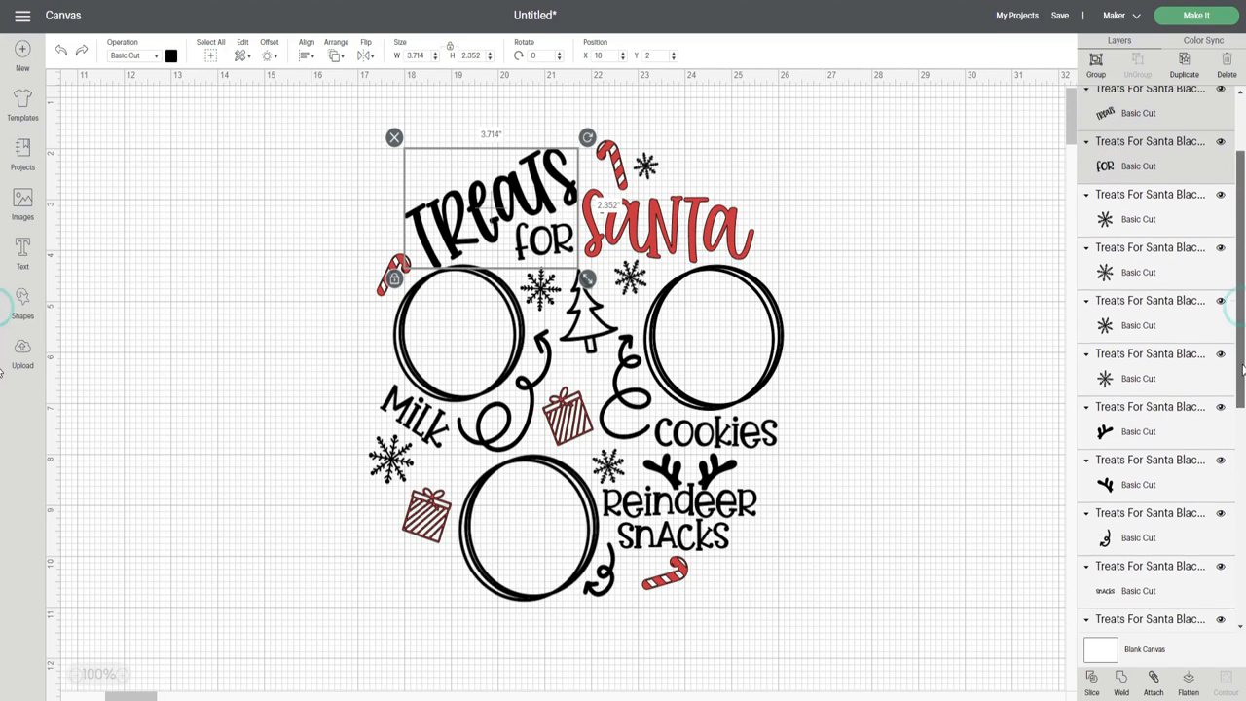
{"action": "left_click_drag", "start_coordinate": [588, 280], "coordinate": [748, 499]}
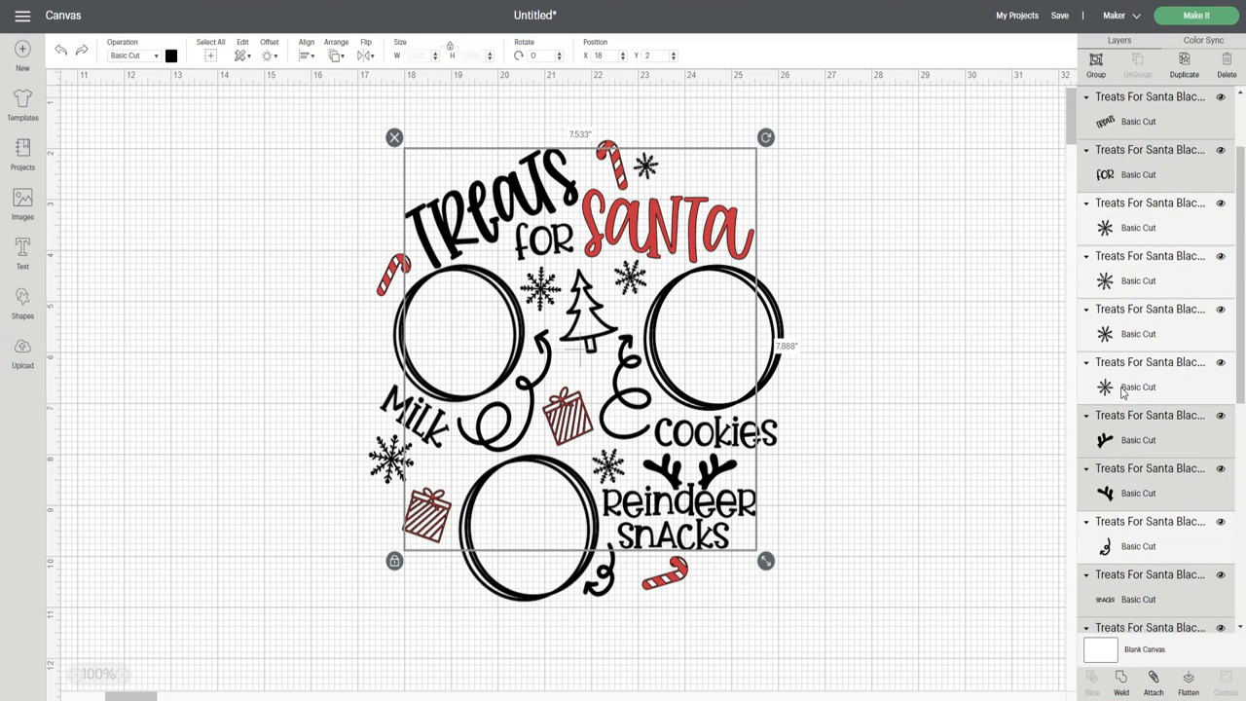
{"action": "scroll", "scroll_direction": "down", "scroll_amount": 3}
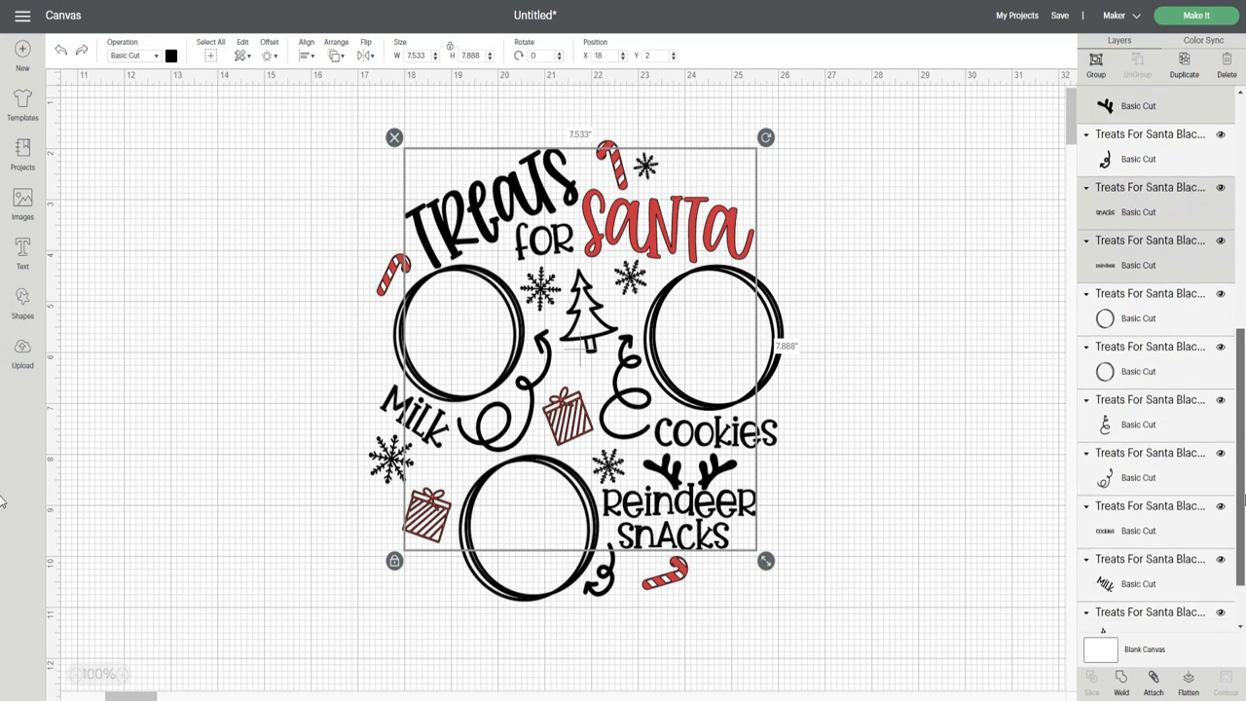
{"action": "scroll", "scroll_direction": "up", "scroll_amount": 3}
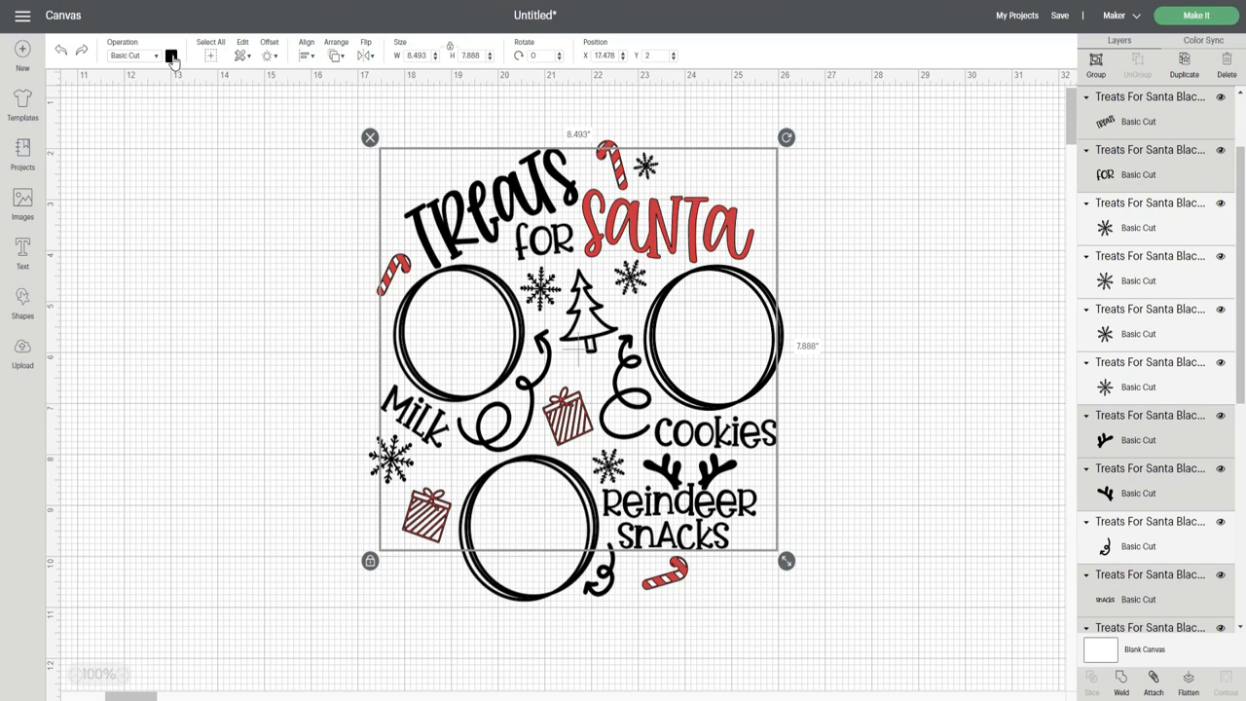
{"action": "left_click", "coordinate": [172, 54]}
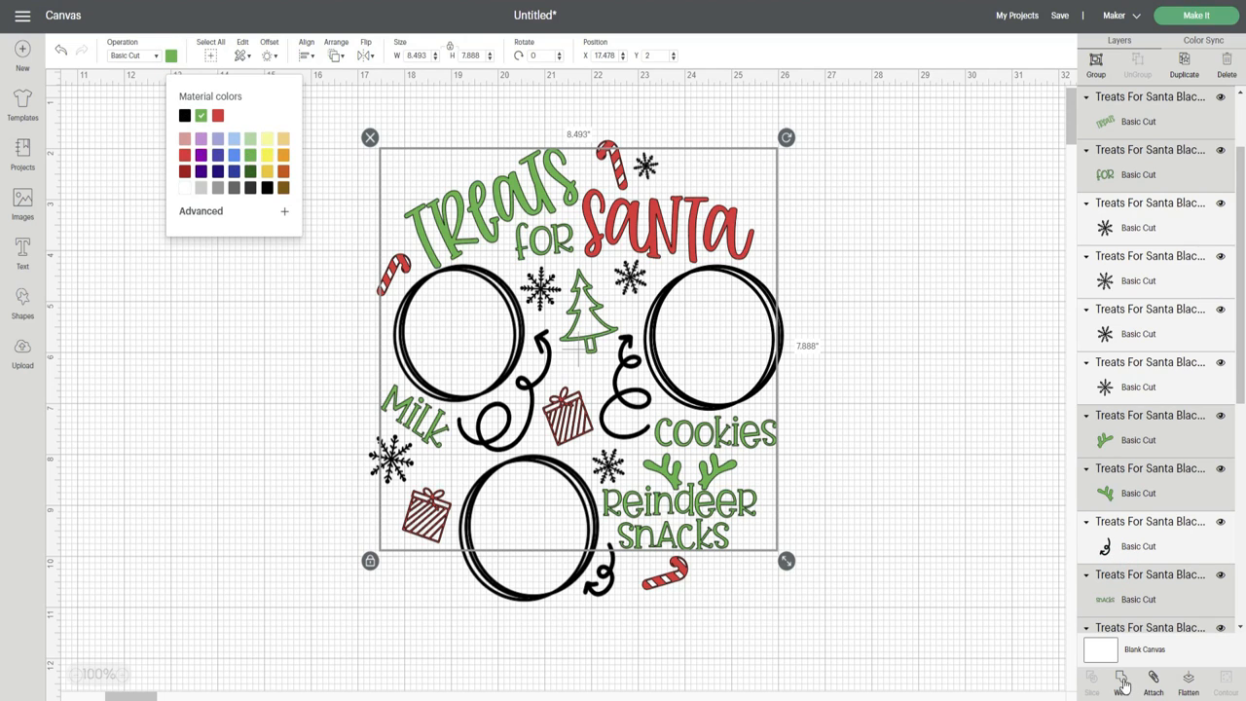
{"action": "left_click", "coordinate": [1122, 681]}
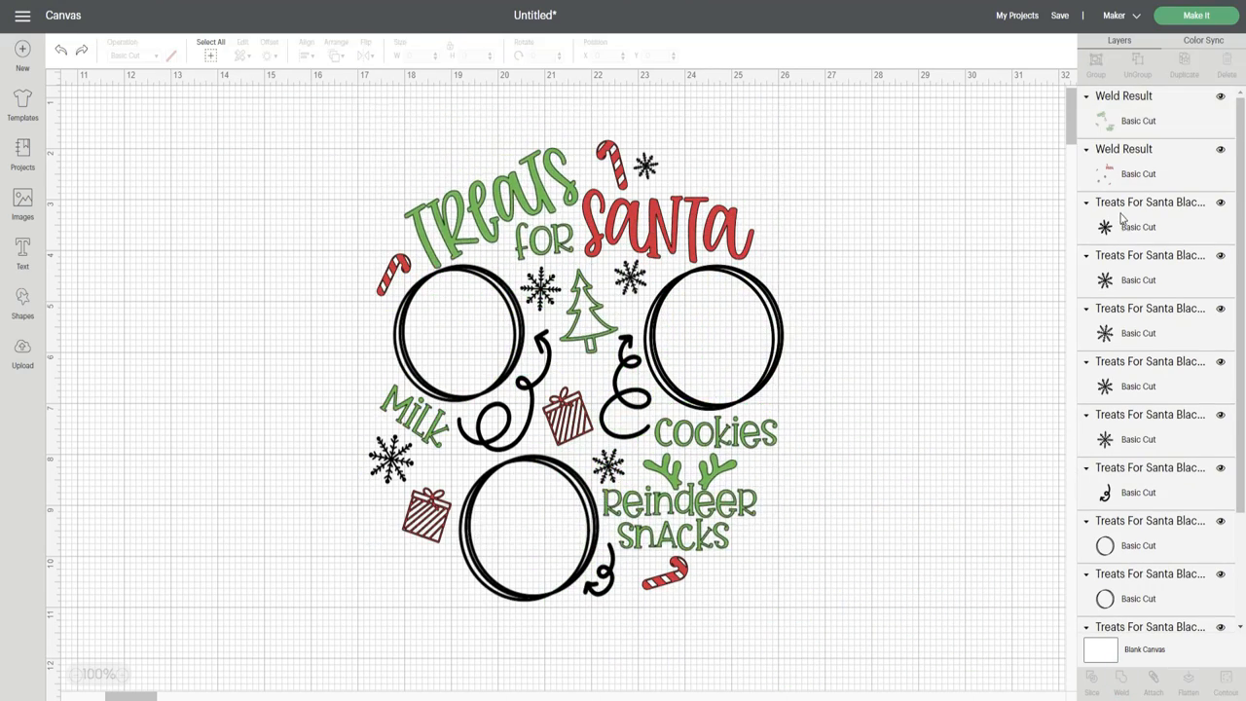
Step: Colour the remaining snowflakes, circles and swirls white and weld them into a third layer
{"action": "left_click", "coordinate": [1106, 386]}
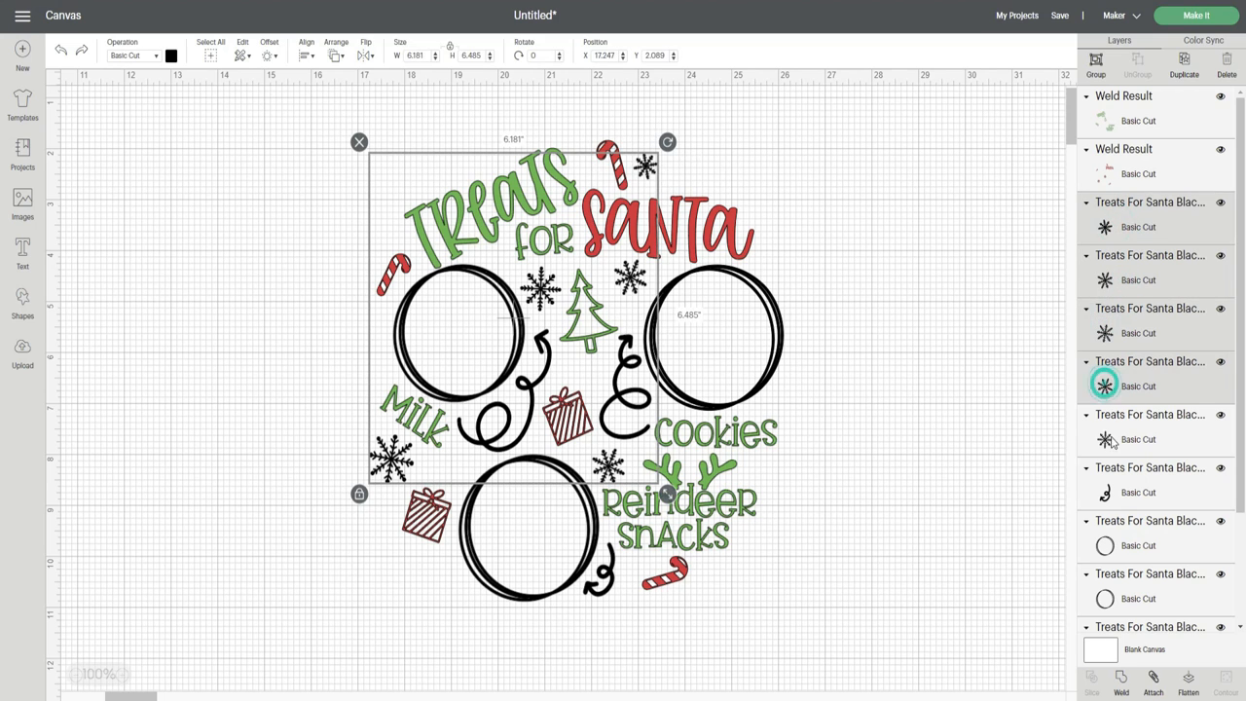
{"action": "left_click_drag", "start_coordinate": [666, 495], "coordinate": [666, 612]}
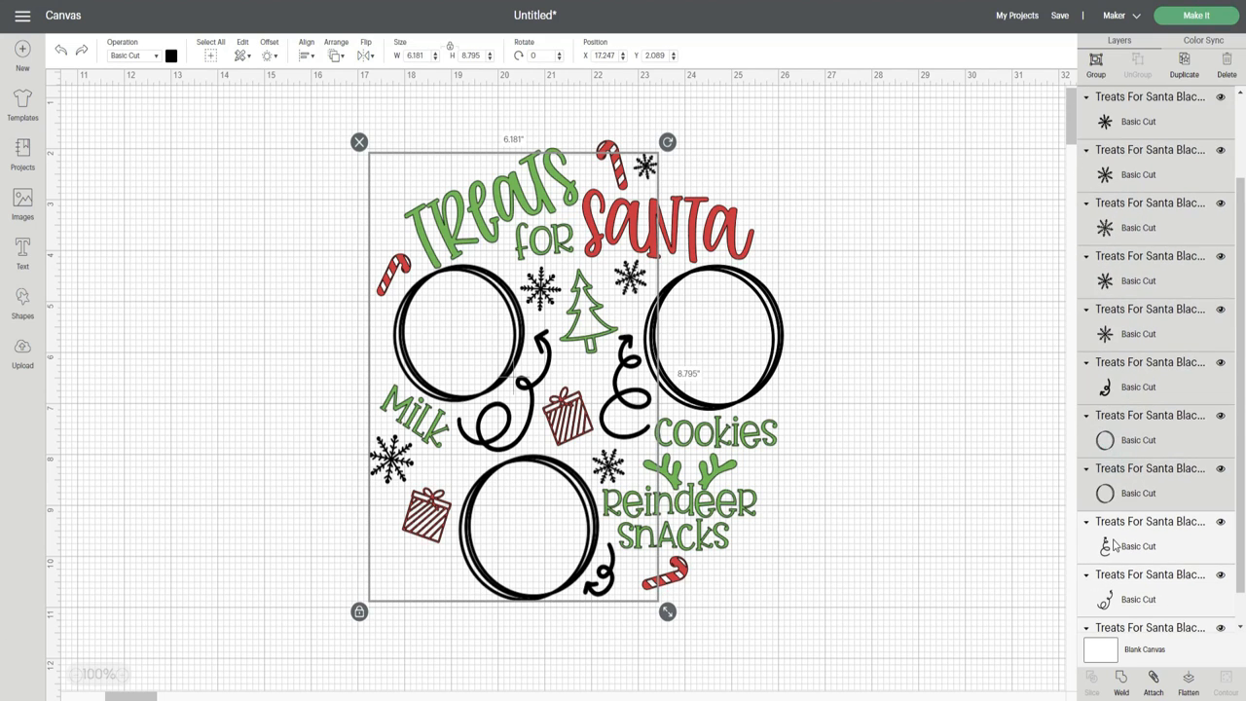
{"action": "scroll", "scroll_direction": "down", "scroll_amount": 3}
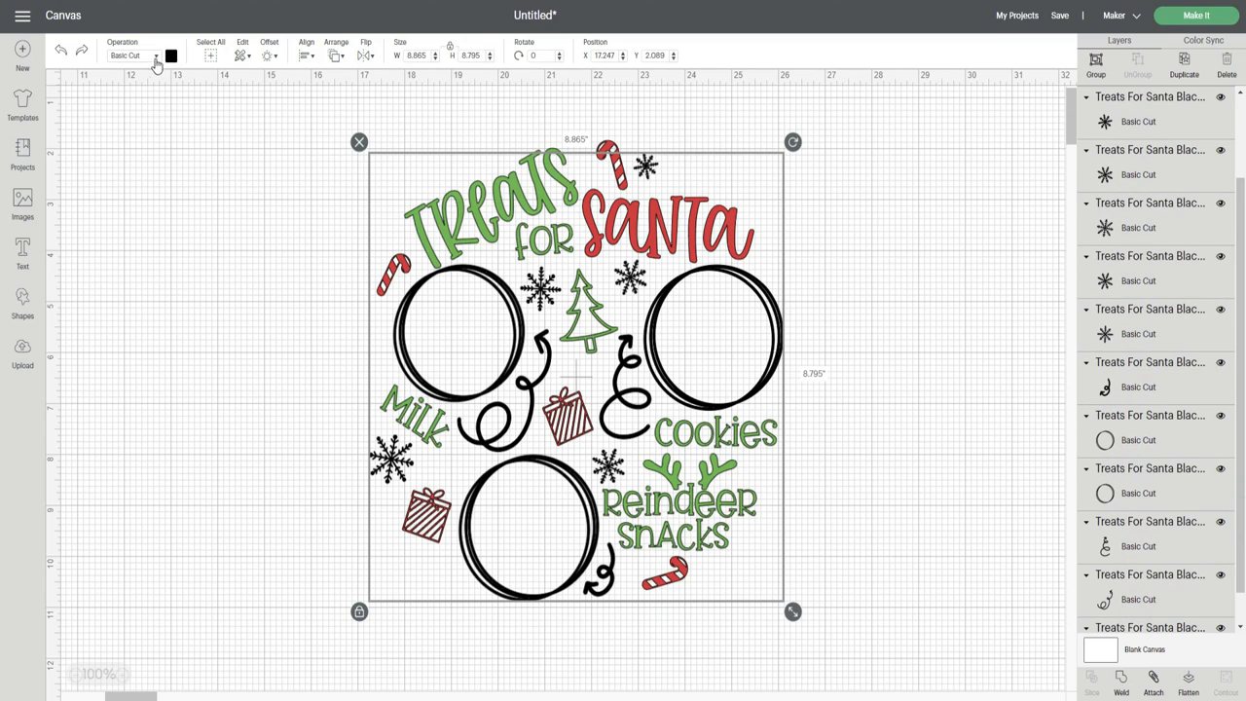
{"action": "left_click", "coordinate": [172, 55]}
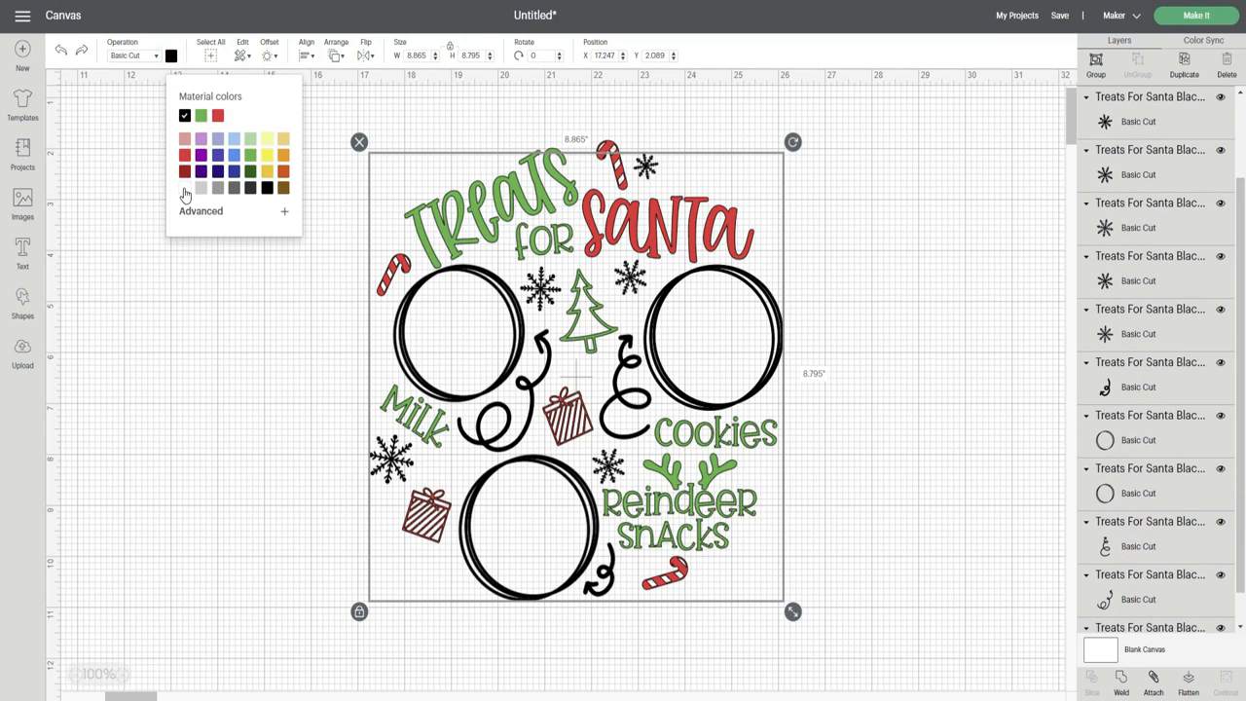
{"action": "left_click", "coordinate": [201, 115]}
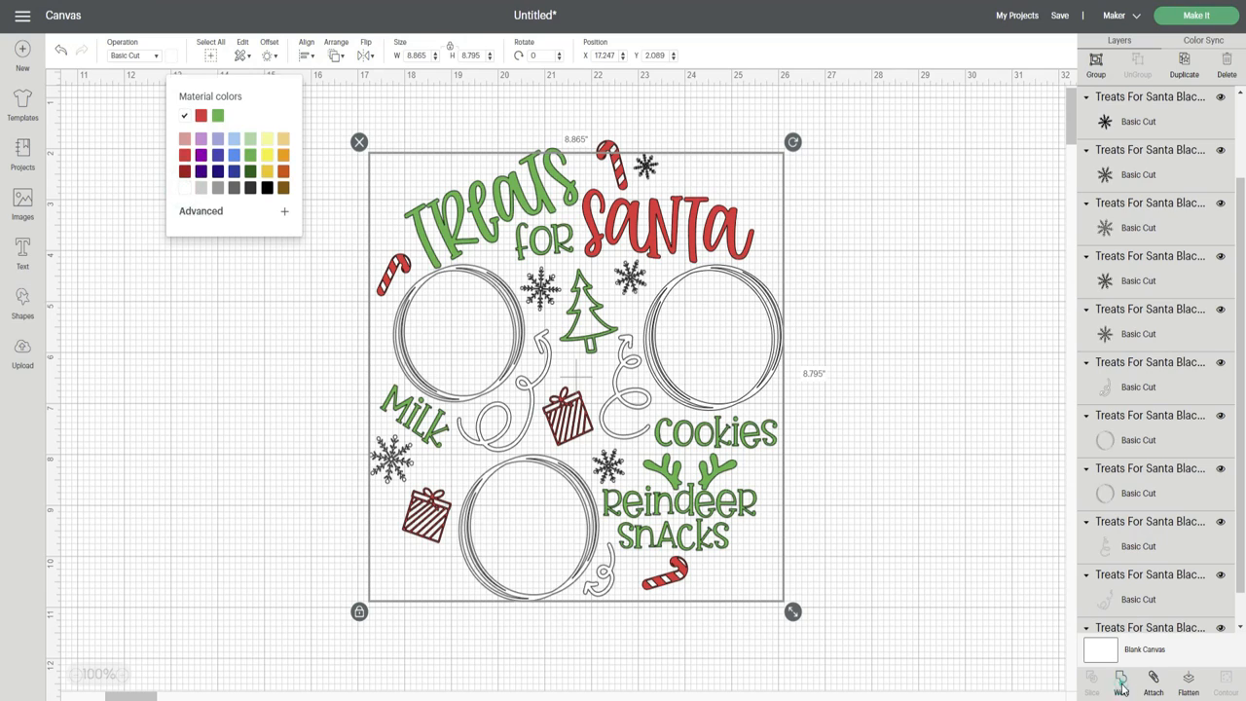
{"action": "left_click", "coordinate": [1121, 682]}
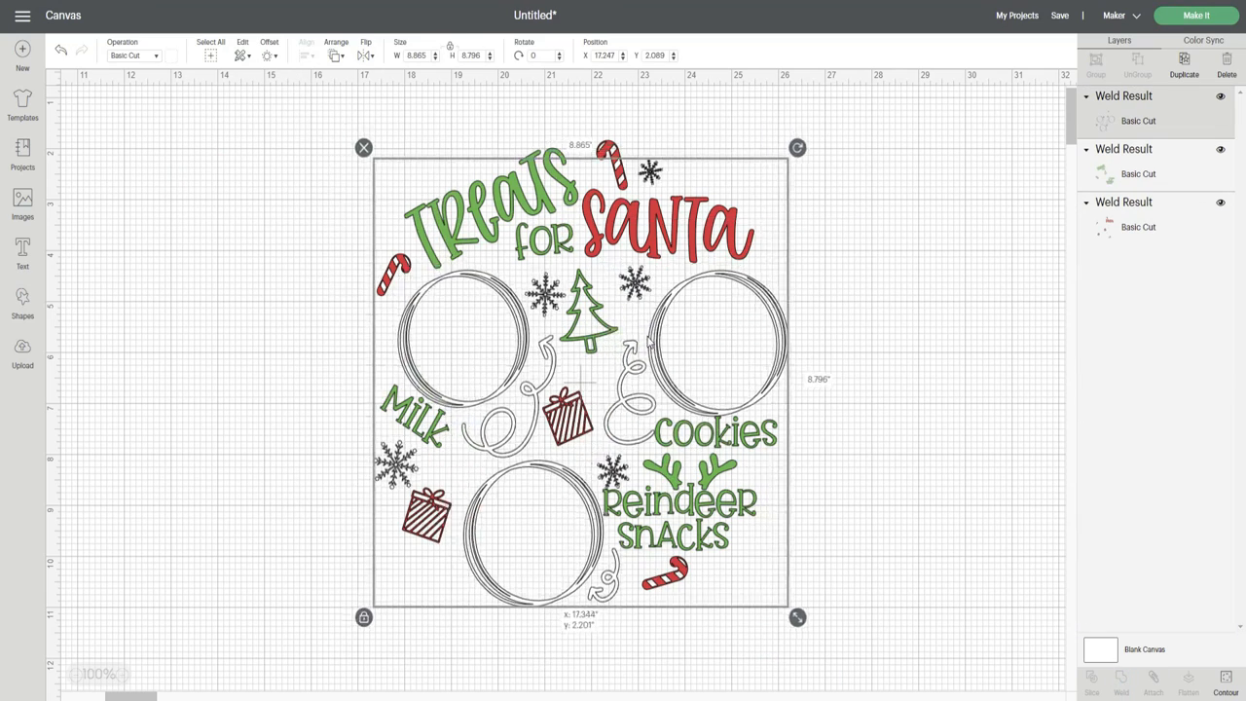
Step: Try a black backdrop circle behind the design, then delete it, leaving the three welded layers grouped
{"action": "left_click", "coordinate": [23, 302]}
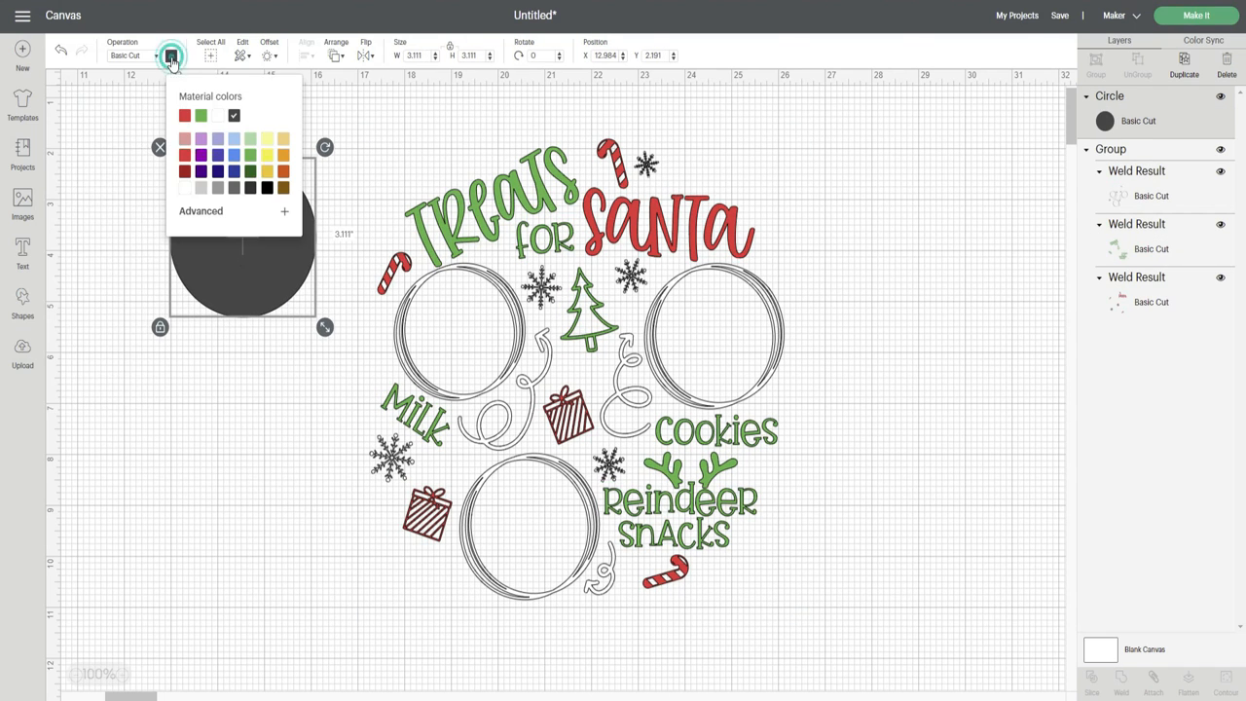
{"action": "left_click", "coordinate": [269, 187]}
{"action": "type", "text": "10"}
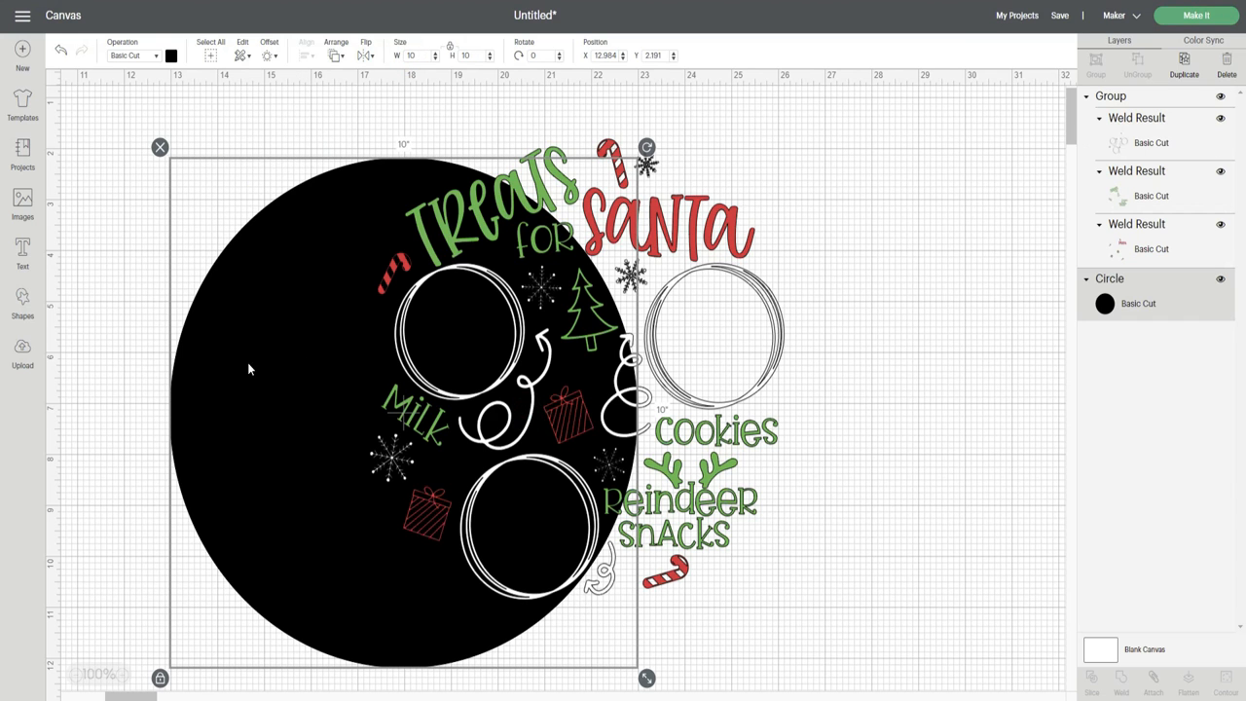
{"action": "left_click_drag", "start_coordinate": [405, 390], "coordinate": [584, 367]}
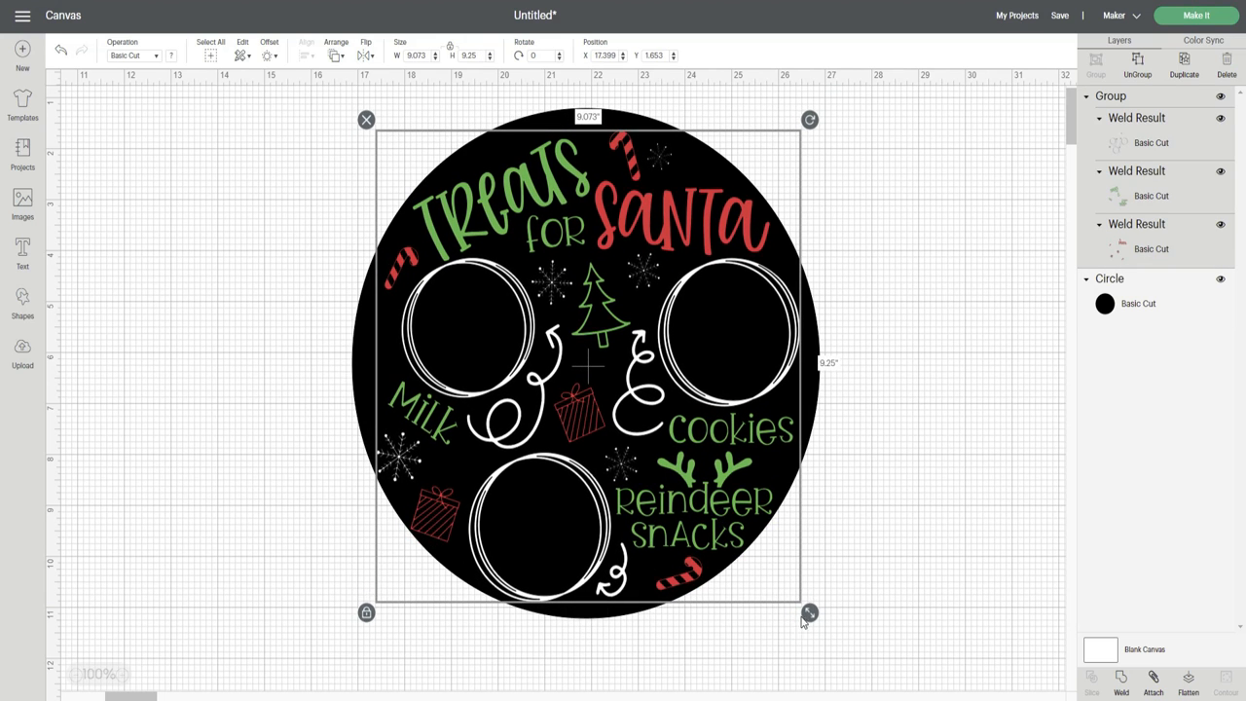
{"action": "left_click_drag", "start_coordinate": [810, 614], "coordinate": [802, 603]}
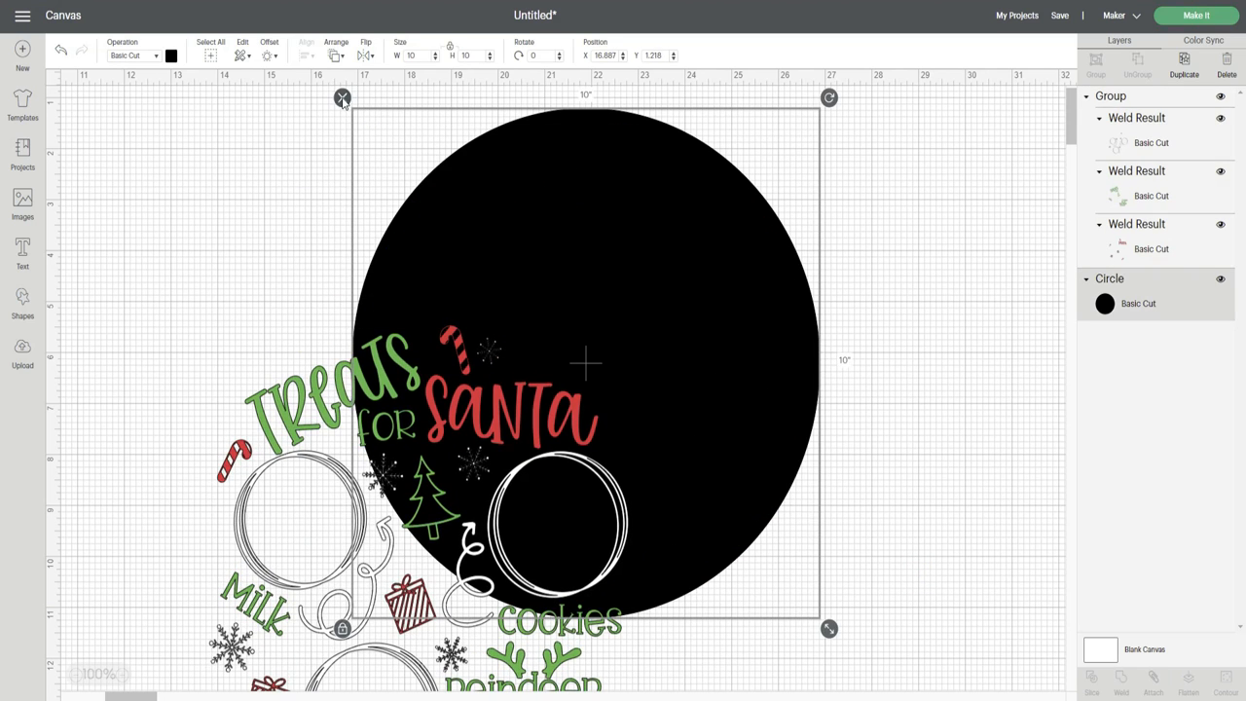
{"action": "left_click", "coordinate": [1107, 304]}
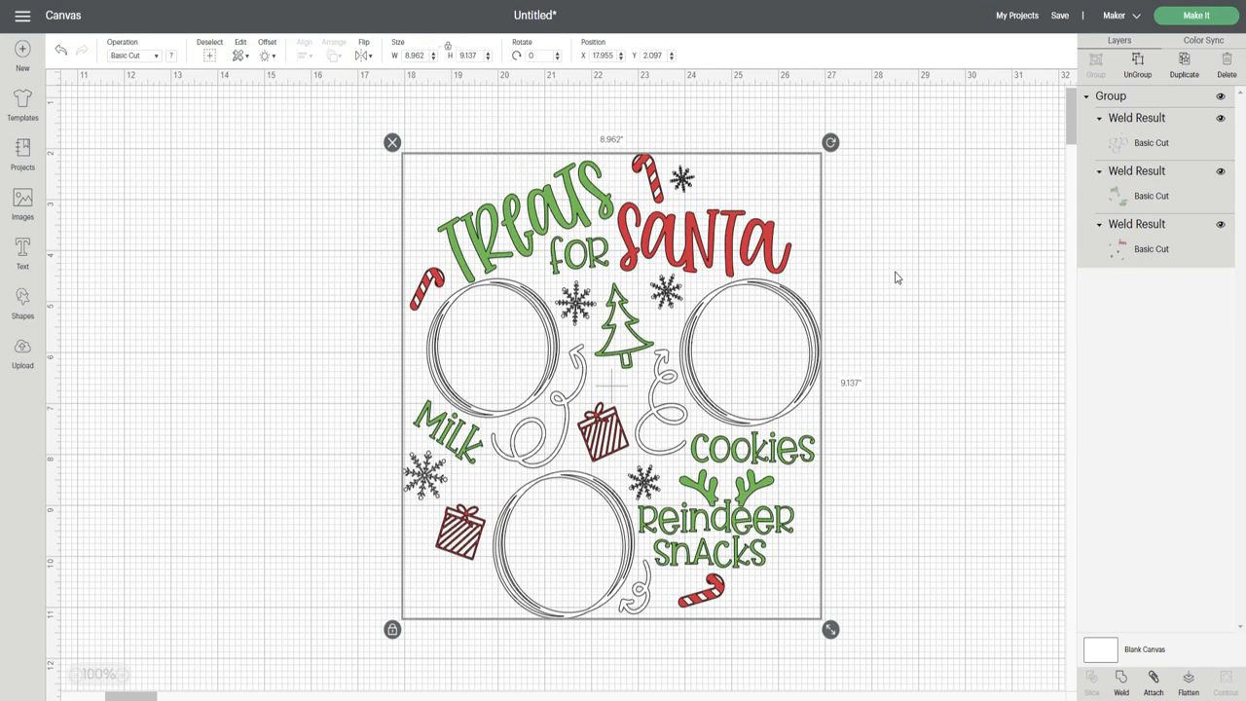
Step: Send the design to Make It and preview the white, red and green mats
{"action": "left_click", "coordinate": [1196, 16]}
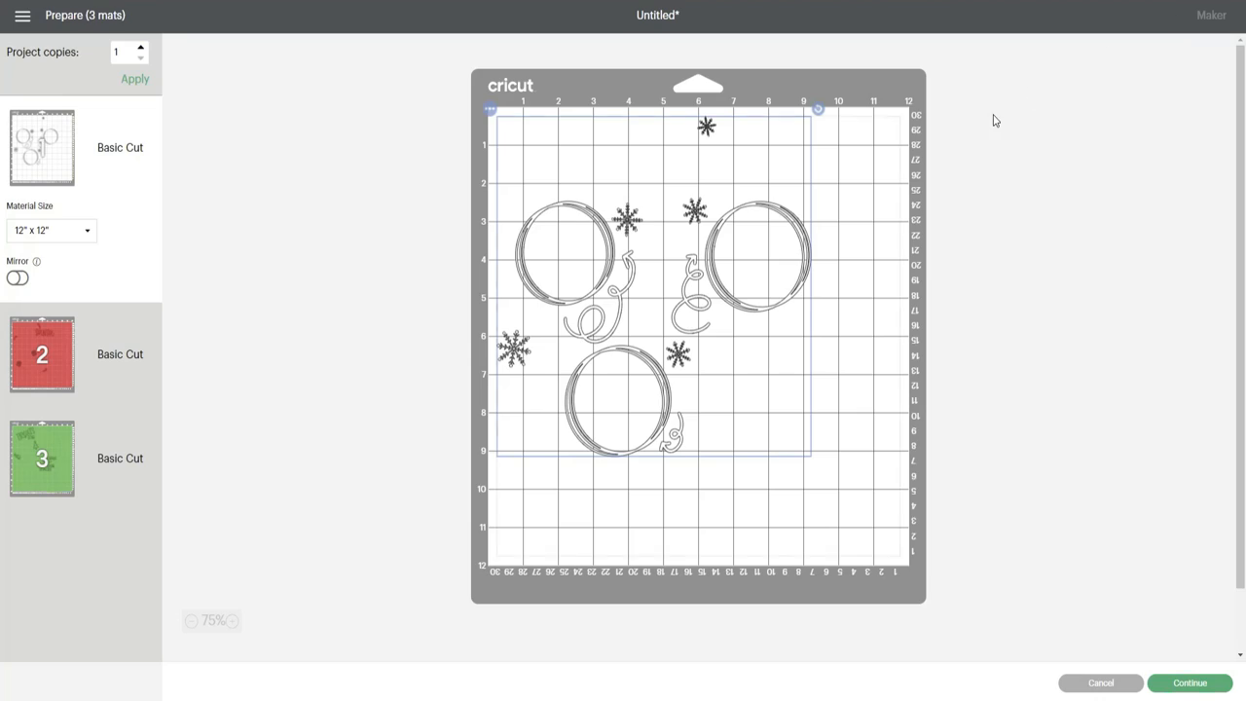
{"action": "left_click", "coordinate": [43, 354]}
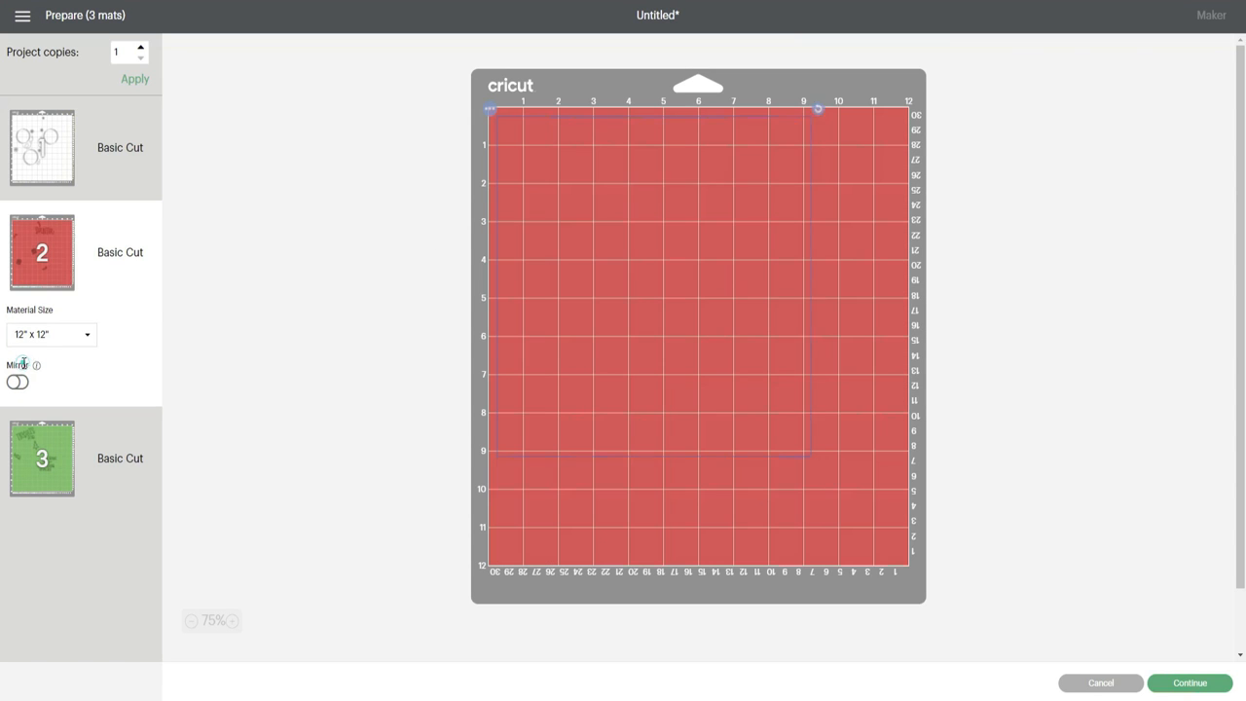
{"action": "left_click", "coordinate": [42, 457]}
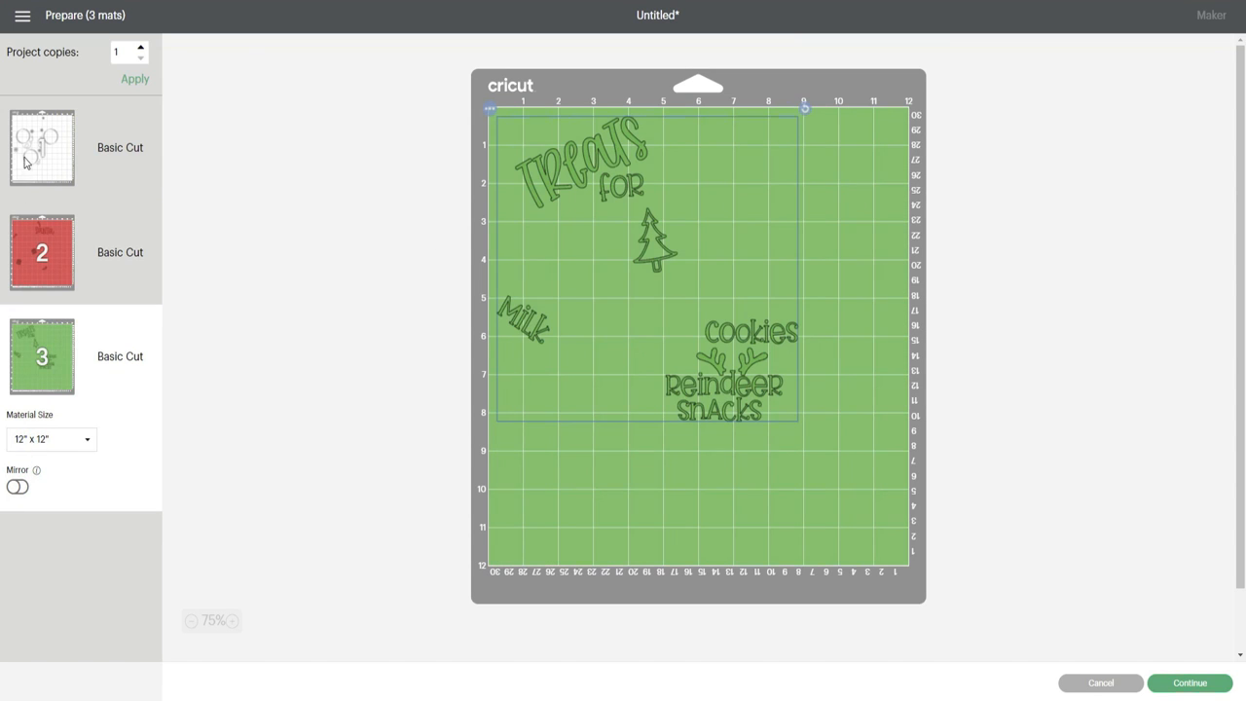
{"action": "left_click", "coordinate": [43, 148]}
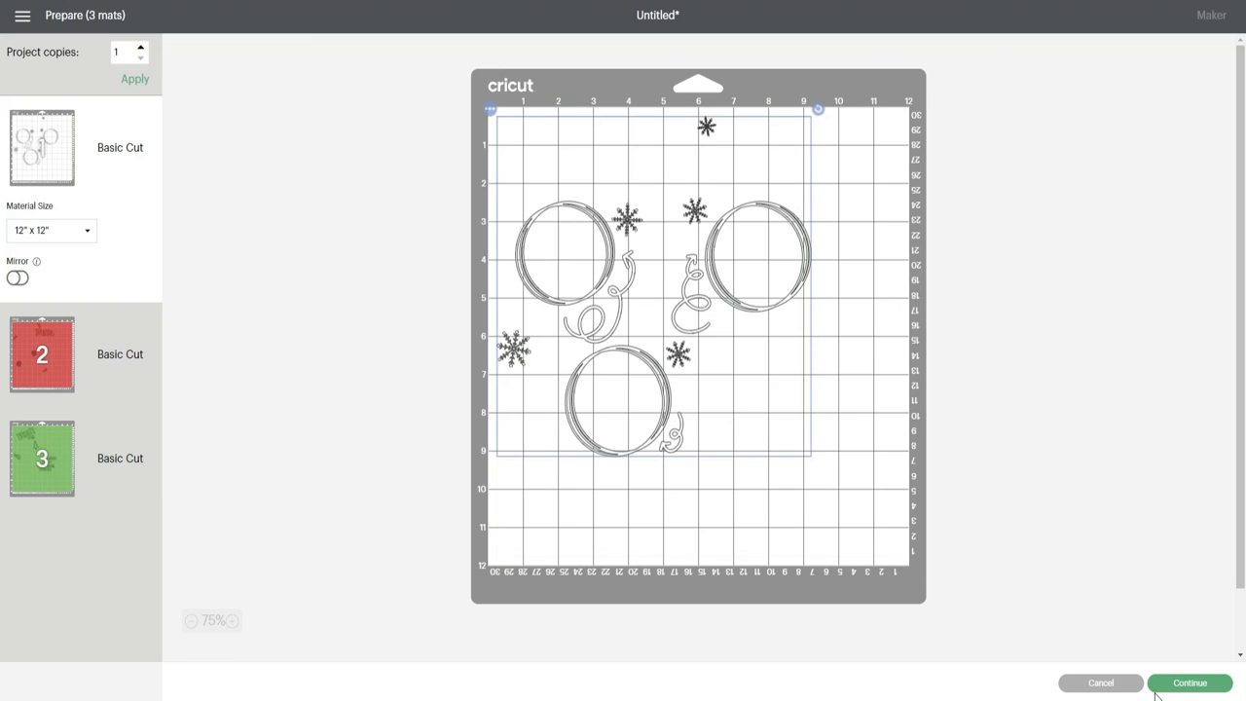
Step: Set the base material to Vinyl with Less cutting pressure
{"action": "left_click", "coordinate": [1188, 682]}
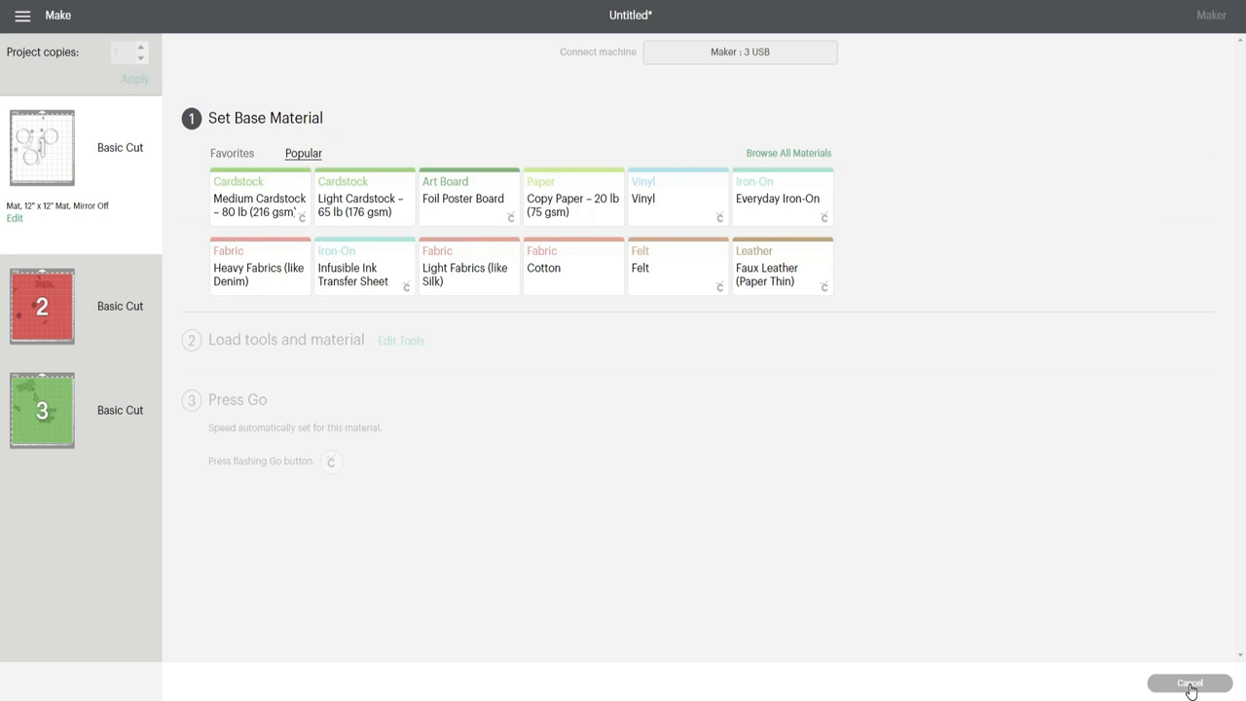
{"action": "left_click", "coordinate": [677, 198]}
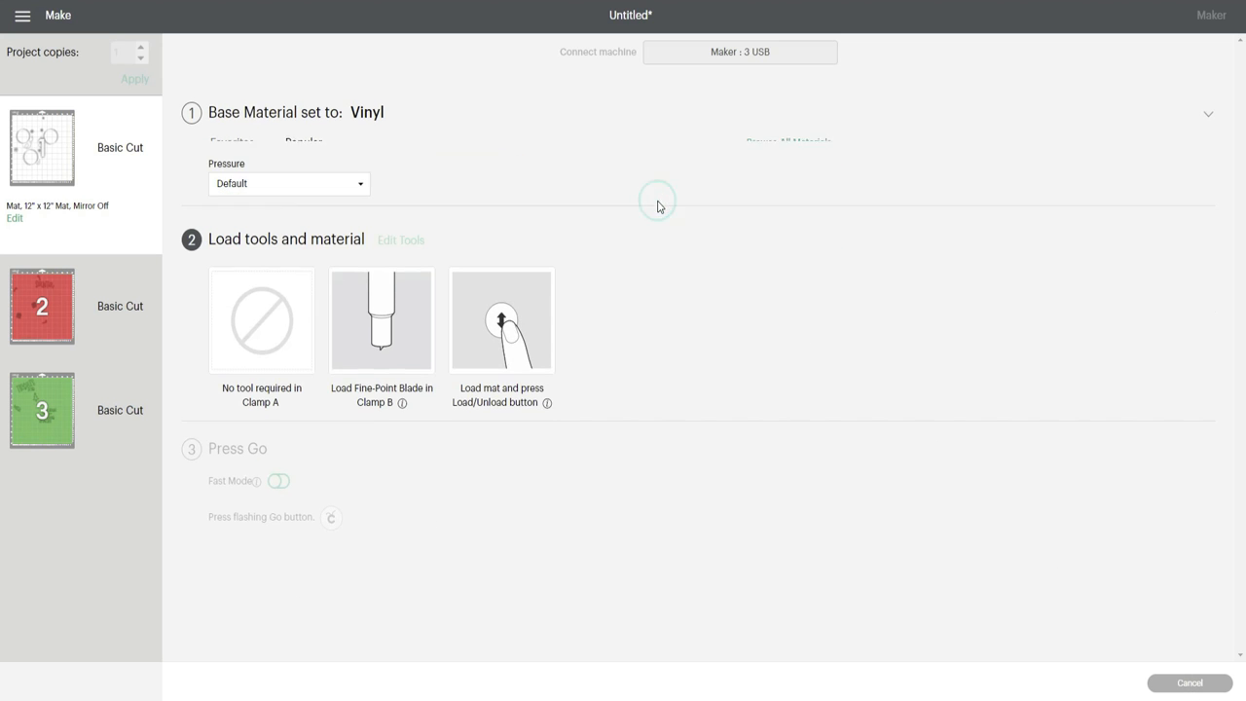
{"action": "left_click", "coordinate": [358, 183]}
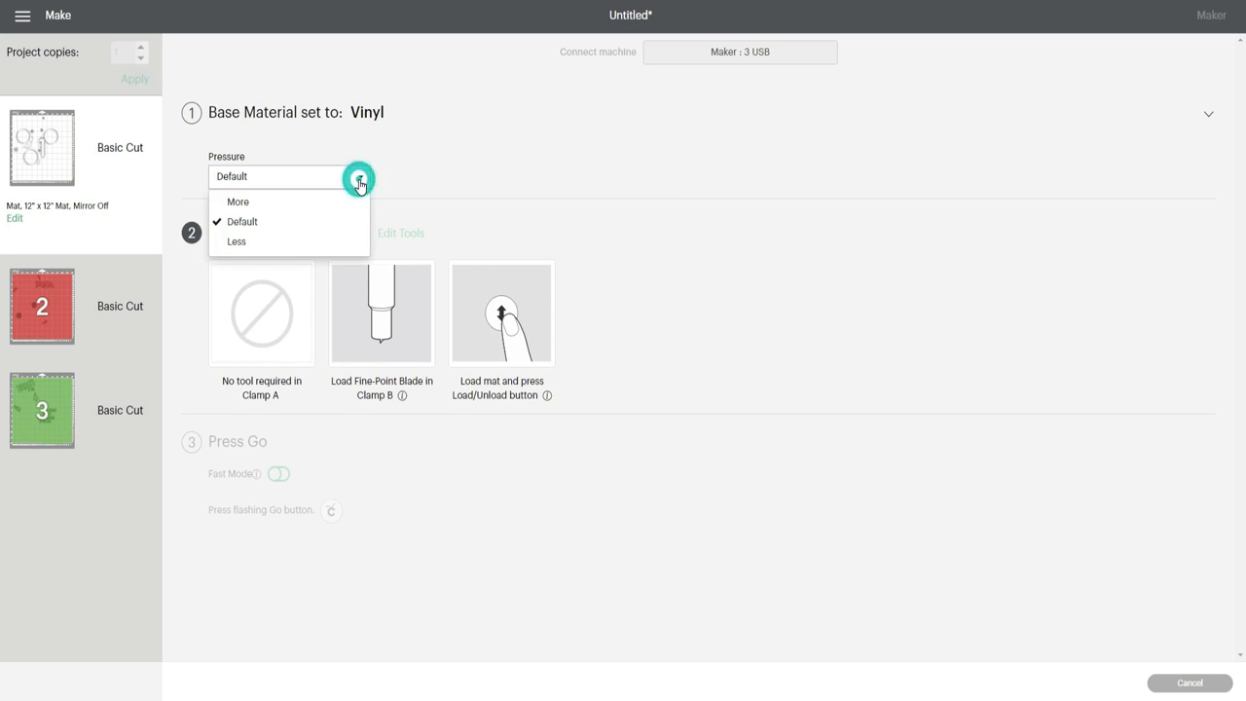
{"action": "left_click", "coordinate": [236, 241]}
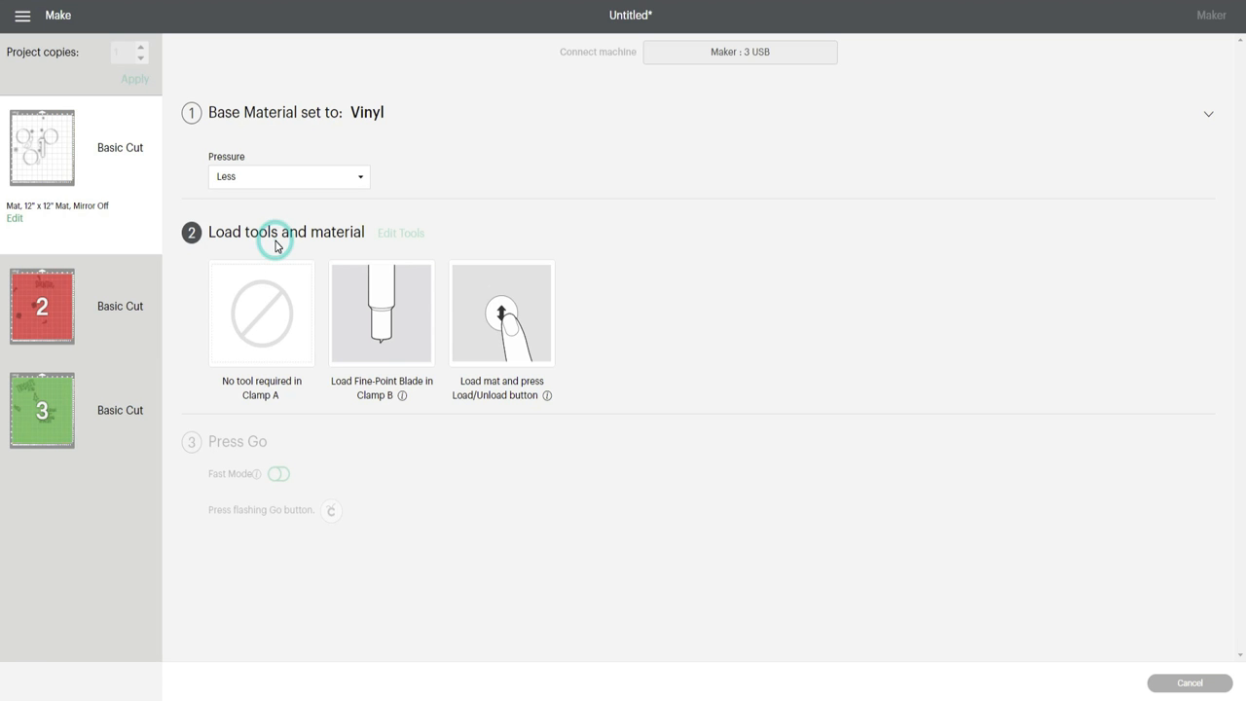
{"action": "mouse_move", "coordinate": [312, 288]}
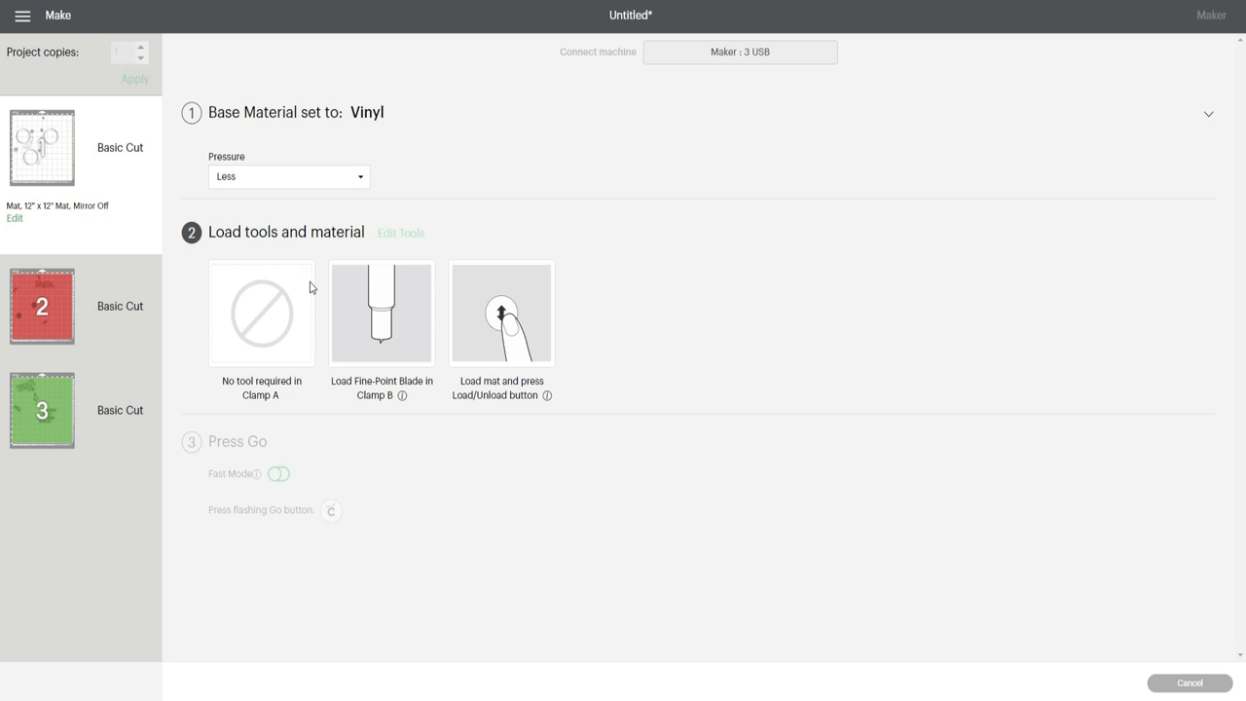